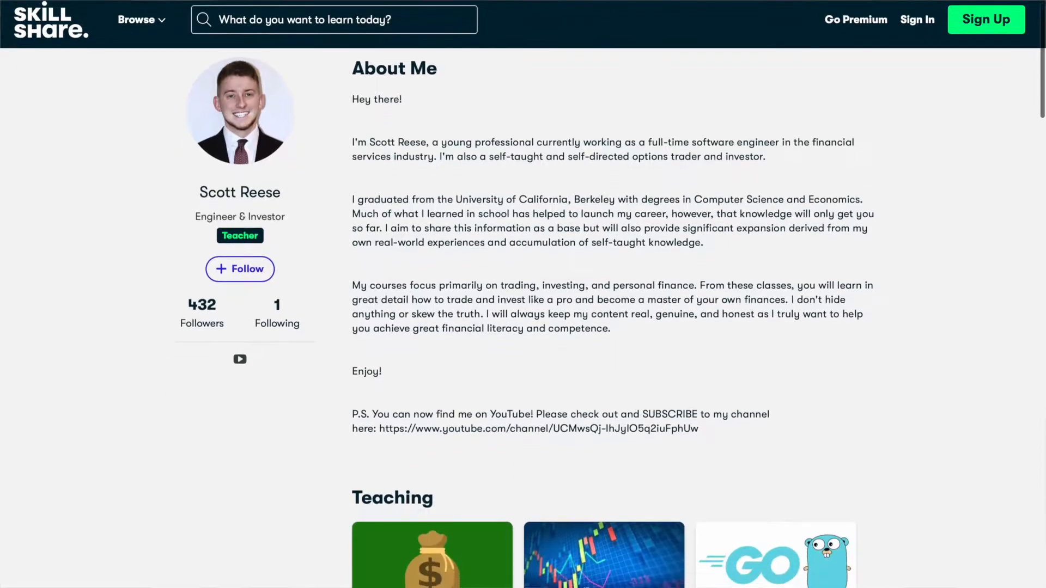
Step: Scroll through the results list and select the POP column heading
{"action": "scroll", "scroll_direction": "down", "scroll_amount": 3}
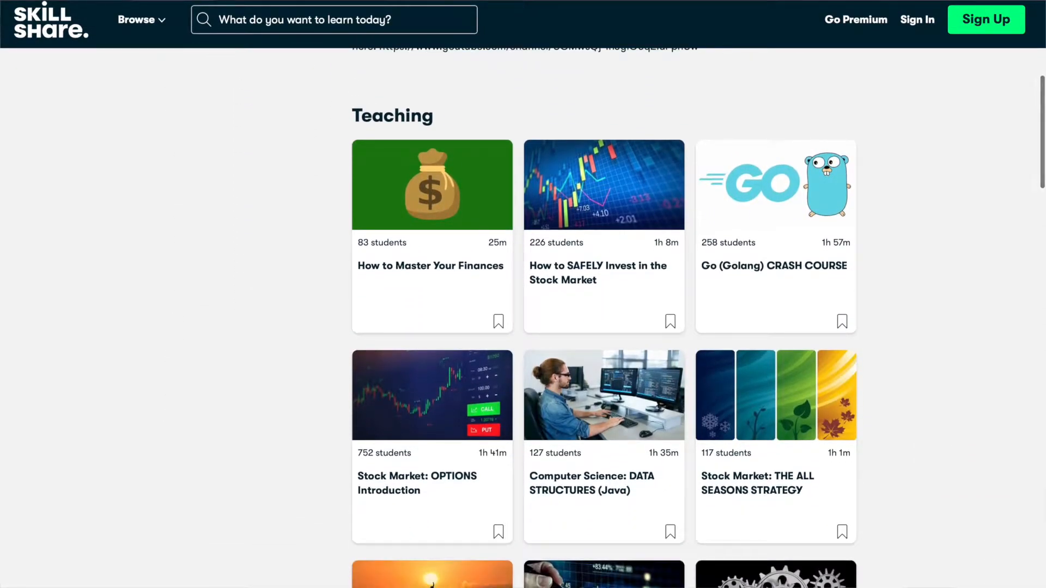
{"action": "scroll", "scroll_direction": "down", "scroll_amount": 3}
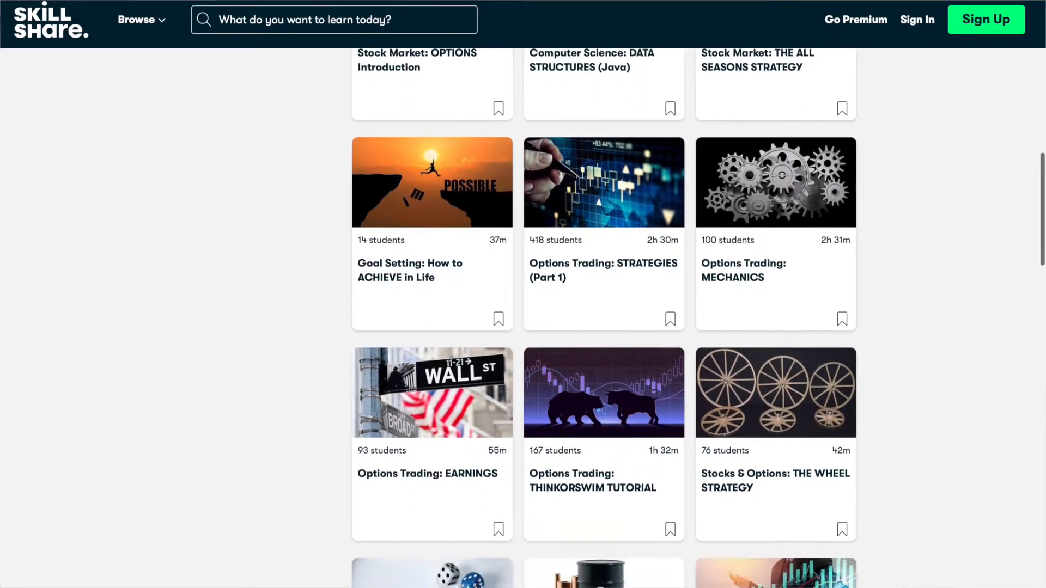
{"action": "scroll", "scroll_direction": "down", "scroll_amount": 3}
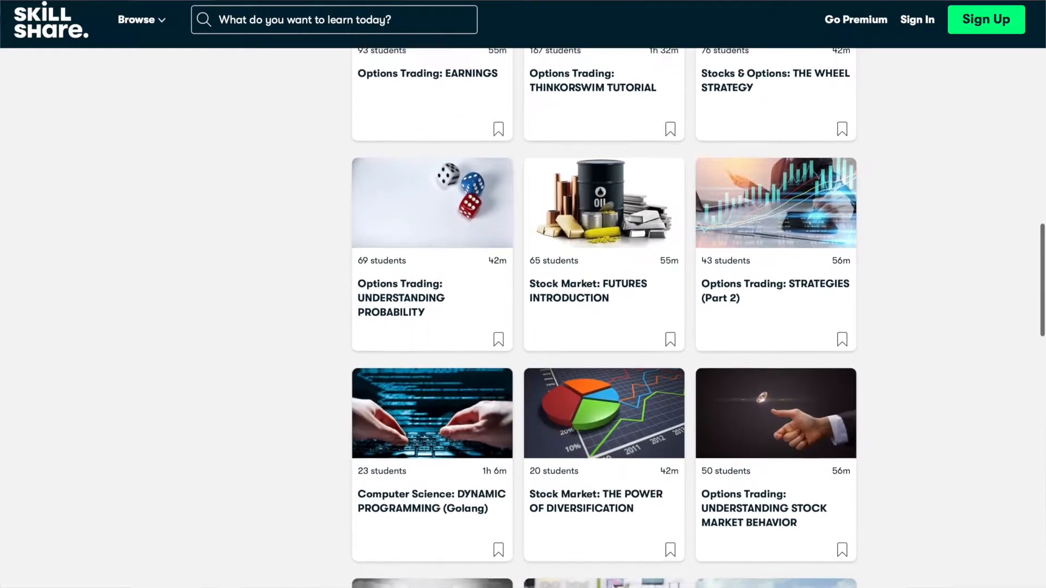
{"action": "scroll", "scroll_direction": "down", "scroll_amount": 3}
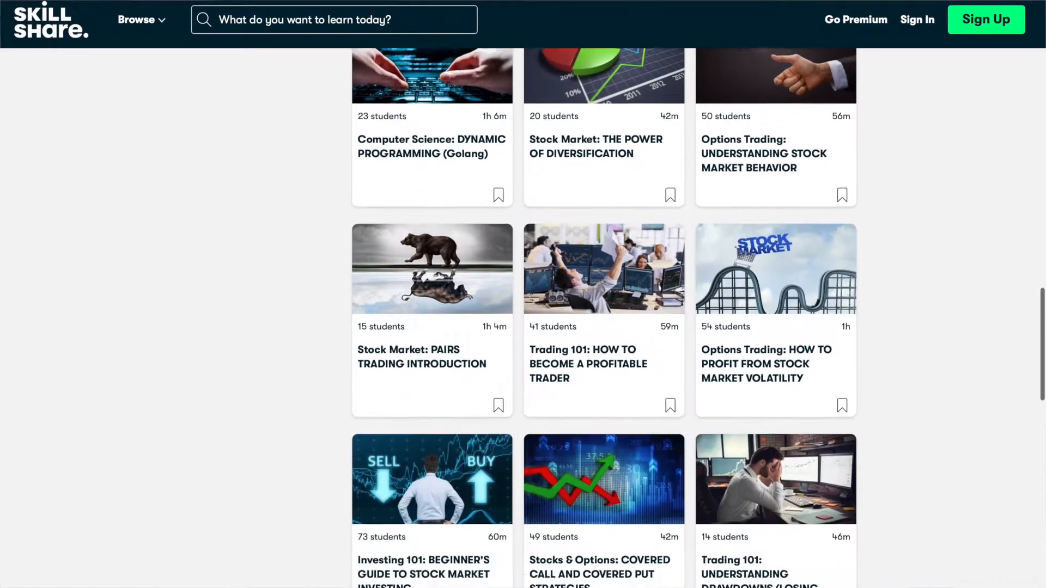
{"action": "scroll", "scroll_direction": "down", "scroll_amount": 3}
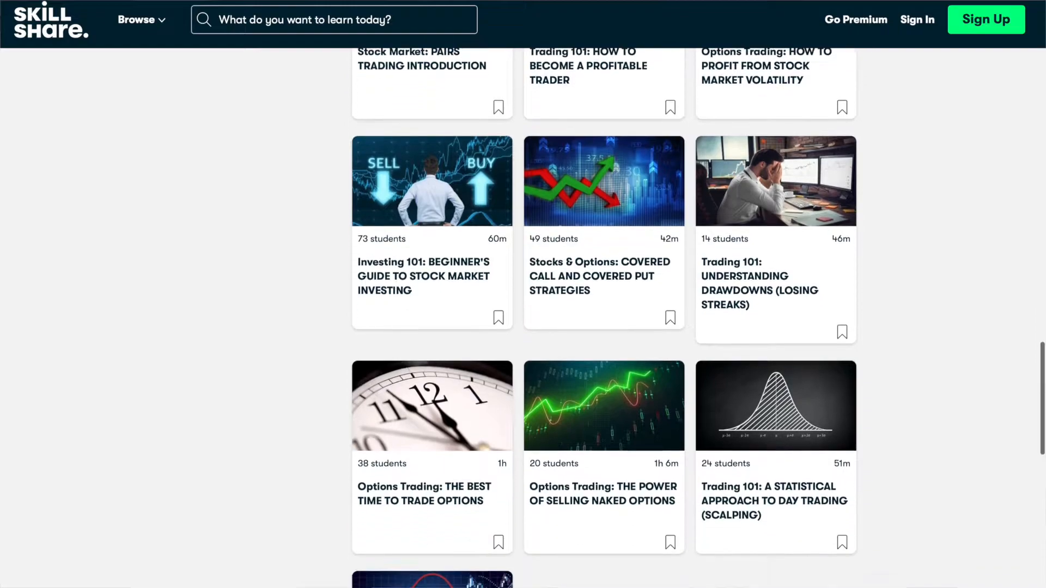
{"action": "scroll", "scroll_direction": "down", "scroll_amount": 3}
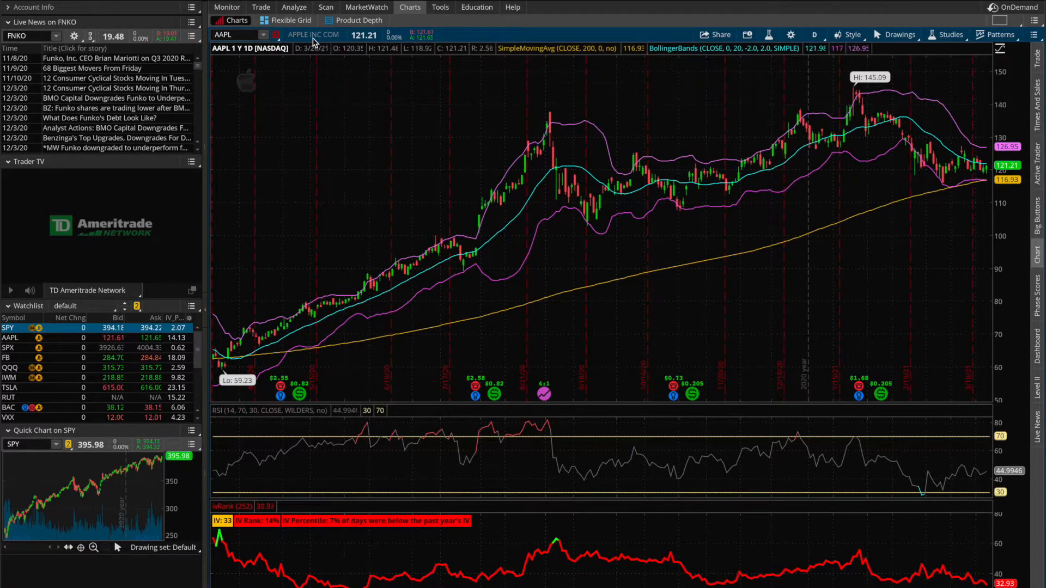
{"action": "mouse_move", "coordinate": [558, 239]}
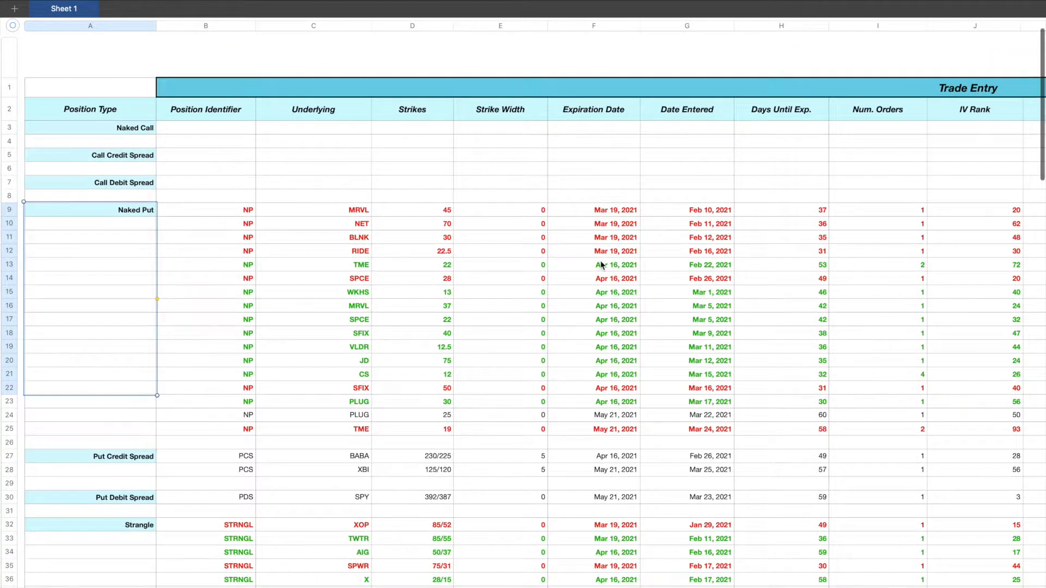
{"action": "scroll", "scroll_direction": "right", "scroll_amount": 3}
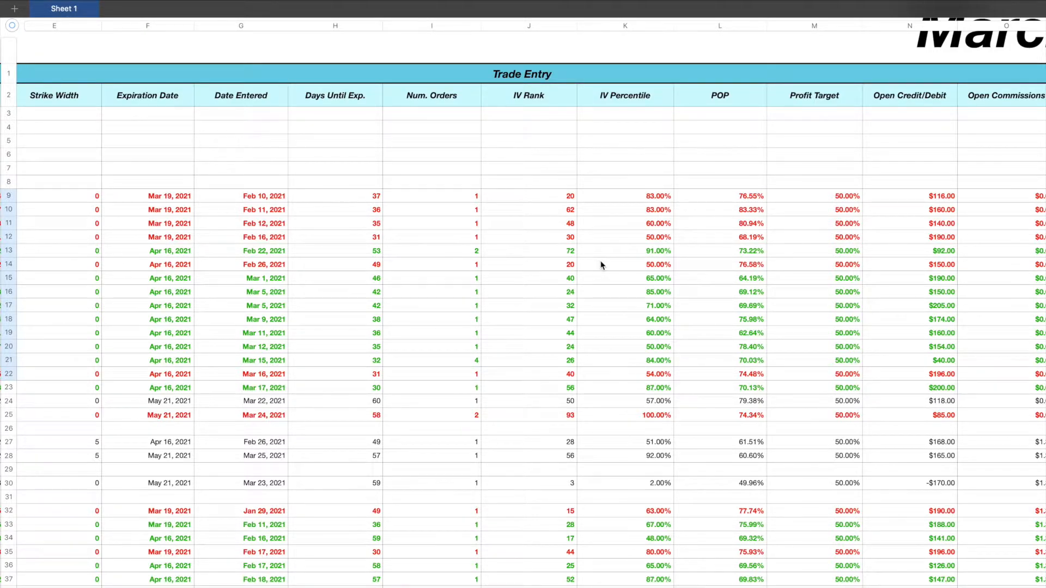
{"action": "left_click", "coordinate": [719, 95]}
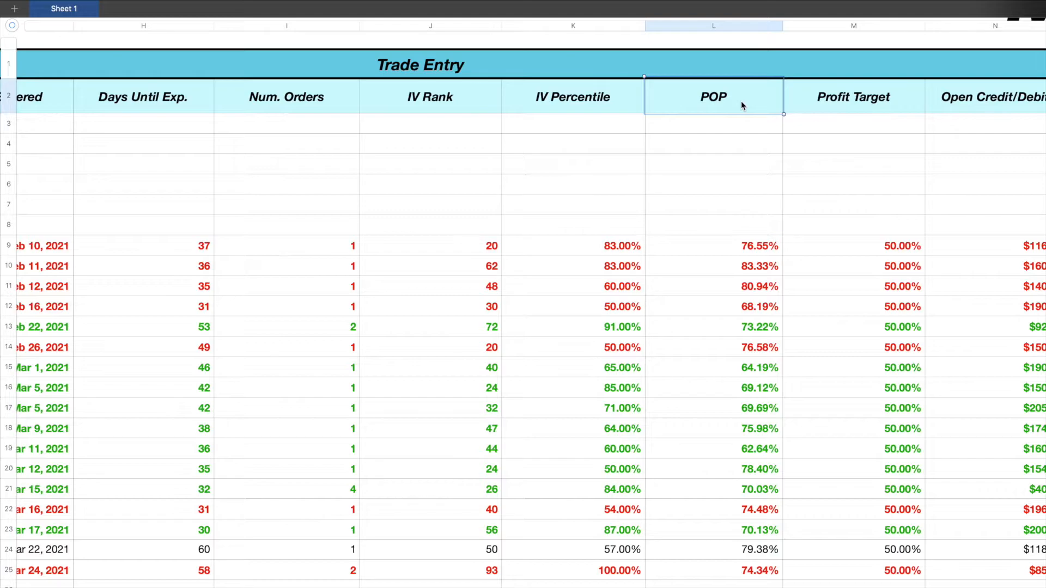
{"action": "mouse_move", "coordinate": [725, 444]}
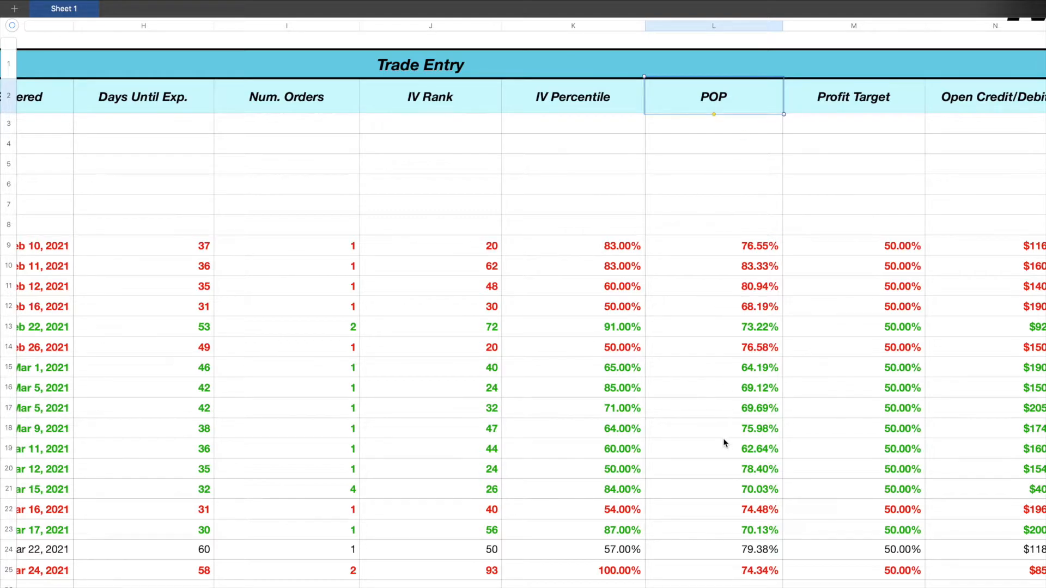
{"action": "mouse_move", "coordinate": [743, 324]}
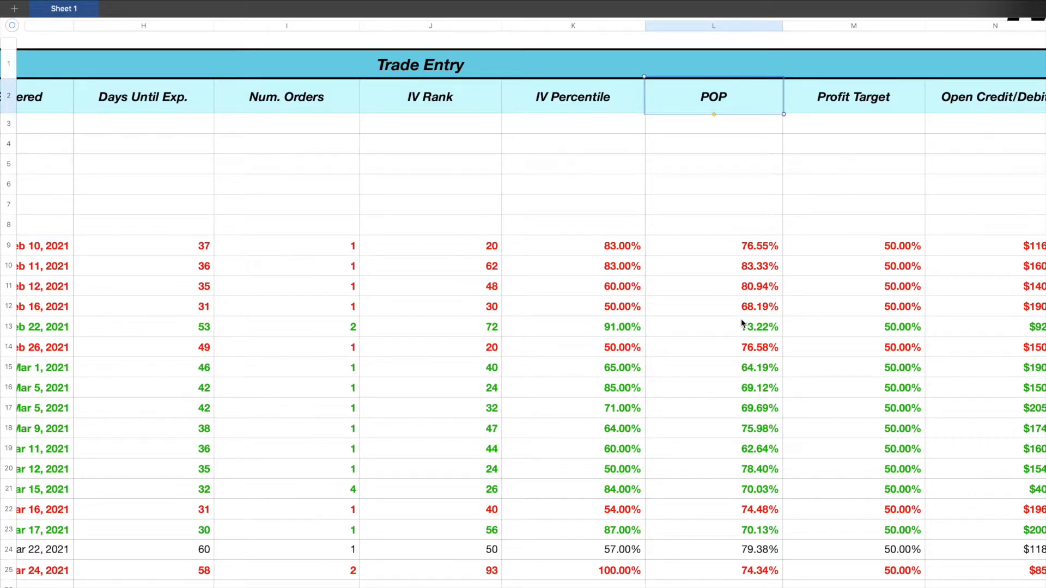
Step: Select BLNK's 80.94% POP and the row 15–16 values, then go to the Trade page
{"action": "left_click", "coordinate": [713, 286]}
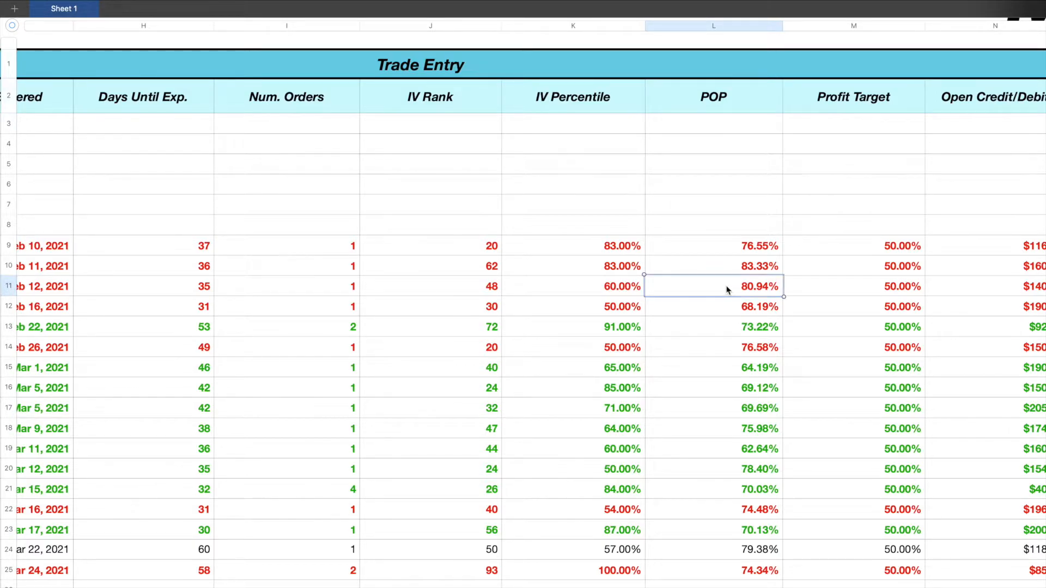
{"action": "mouse_move", "coordinate": [720, 287]}
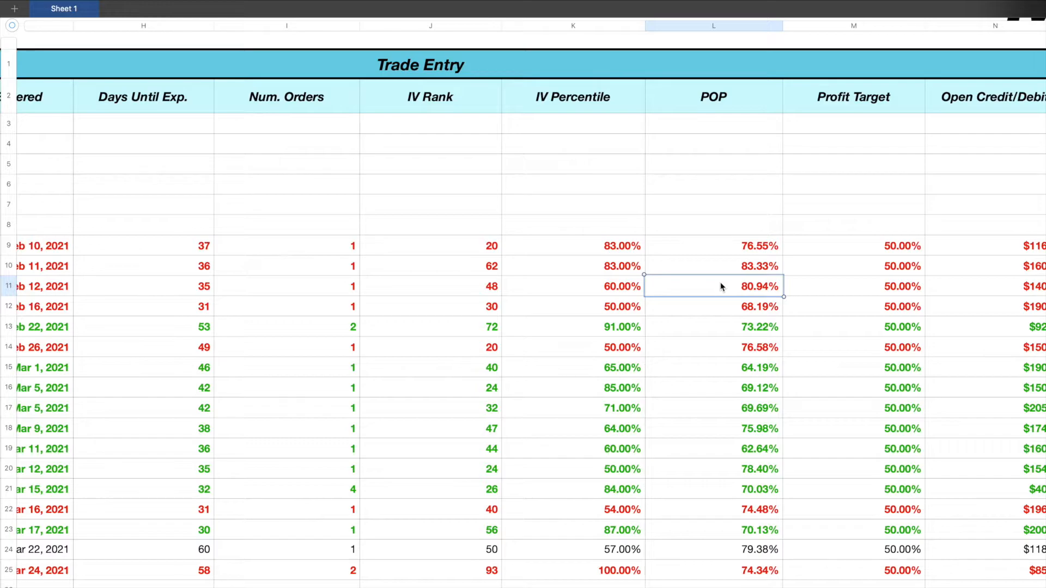
{"action": "scroll", "scroll_direction": "left", "scroll_amount": 3}
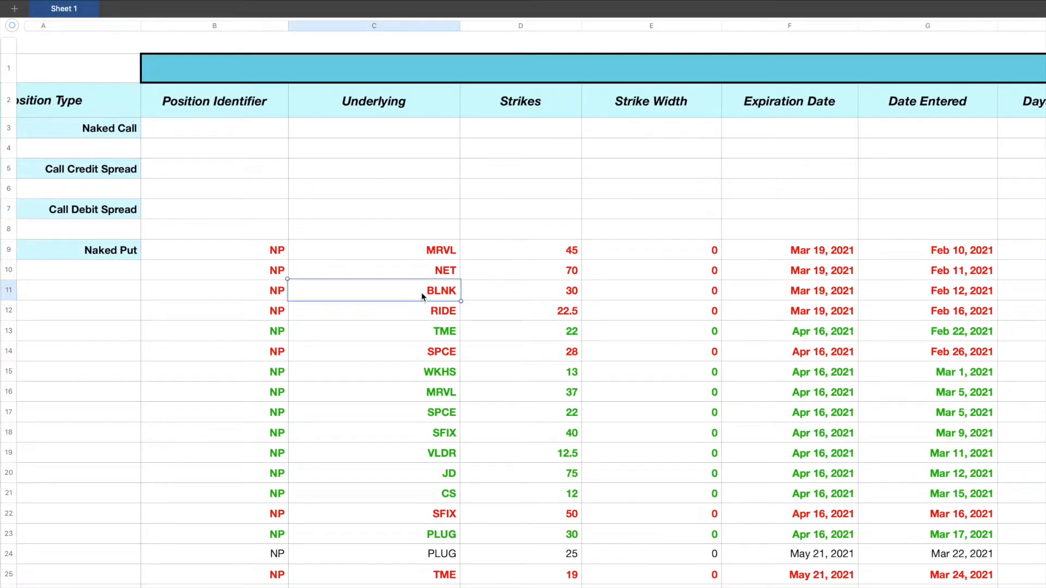
{"action": "scroll", "scroll_direction": "right", "scroll_amount": 3}
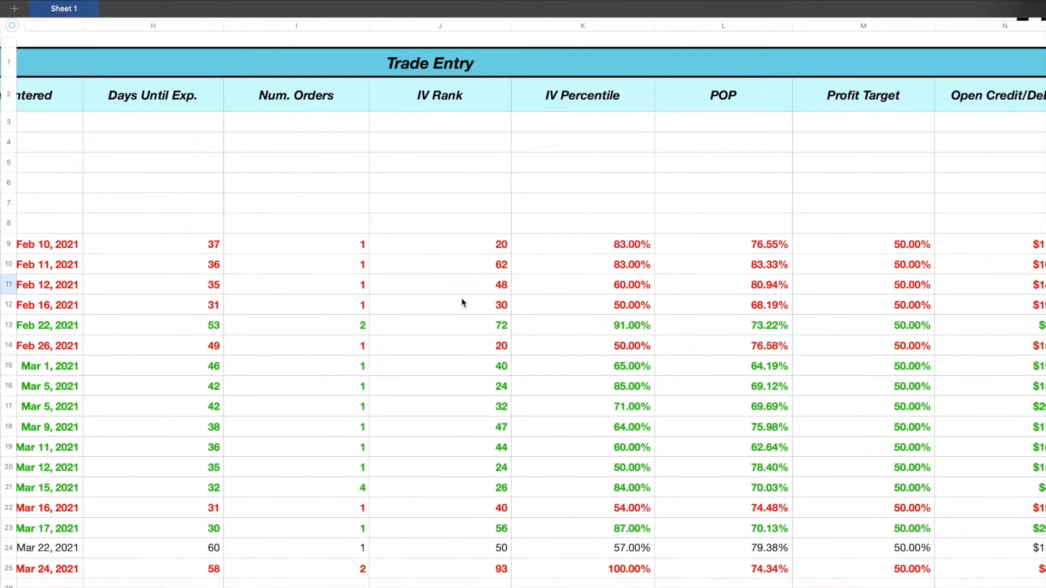
{"action": "left_click", "coordinate": [721, 285]}
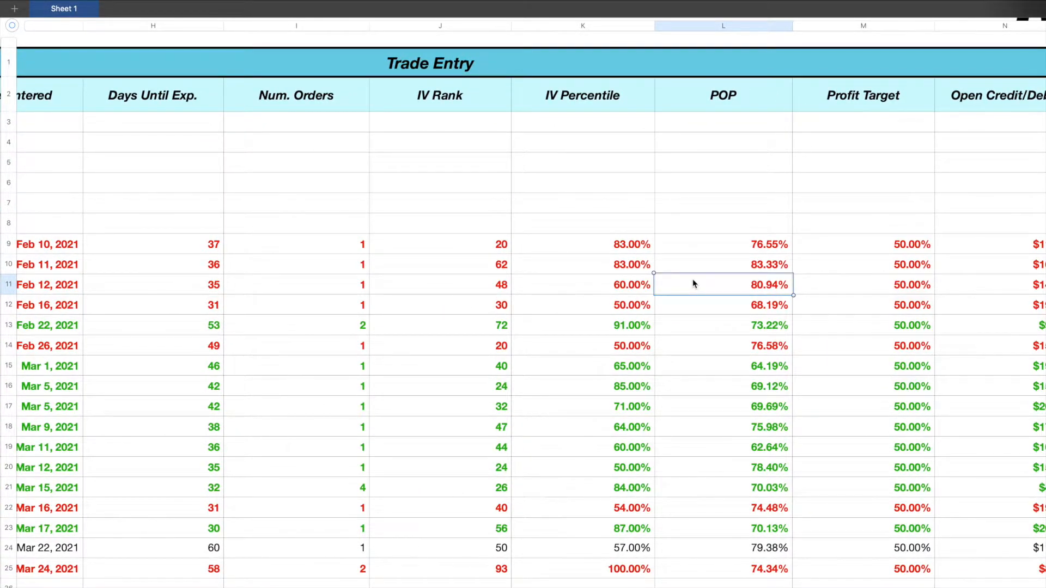
{"action": "scroll", "scroll_direction": "down", "scroll_amount": 3}
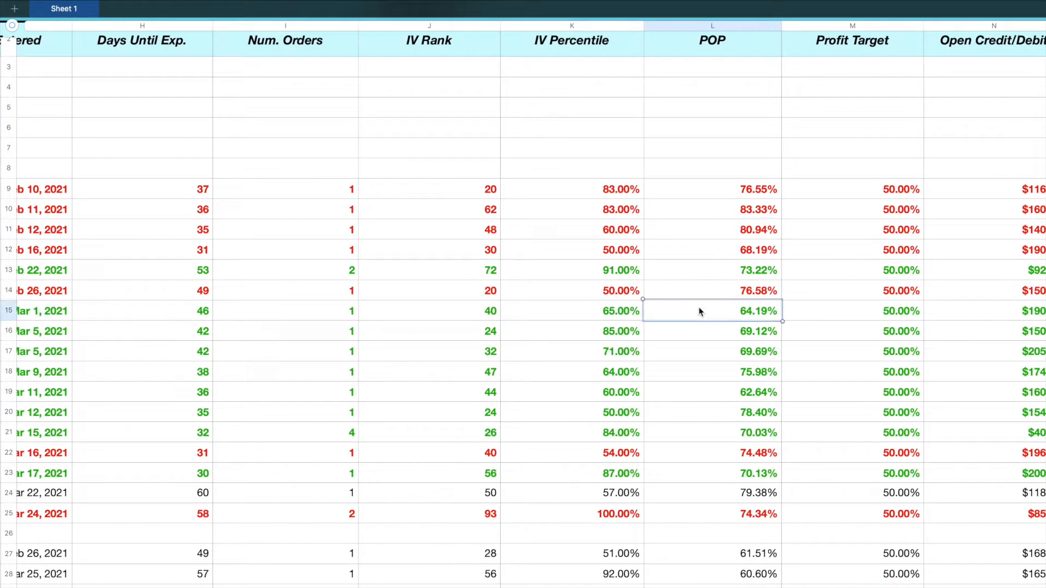
{"action": "left_click_drag", "start_coordinate": [711, 320], "coordinate": [712, 330]}
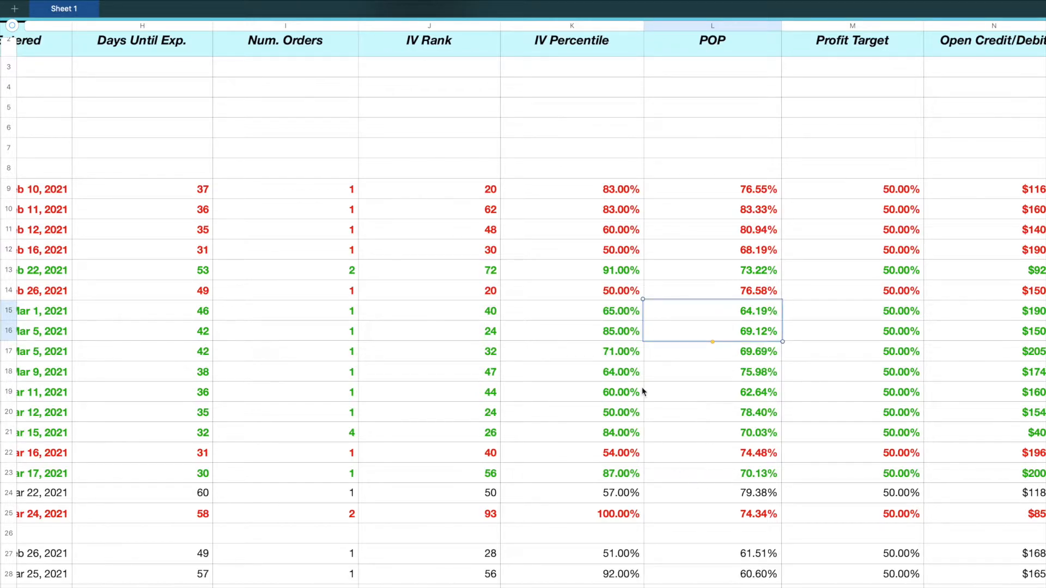
{"action": "mouse_move", "coordinate": [729, 359]}
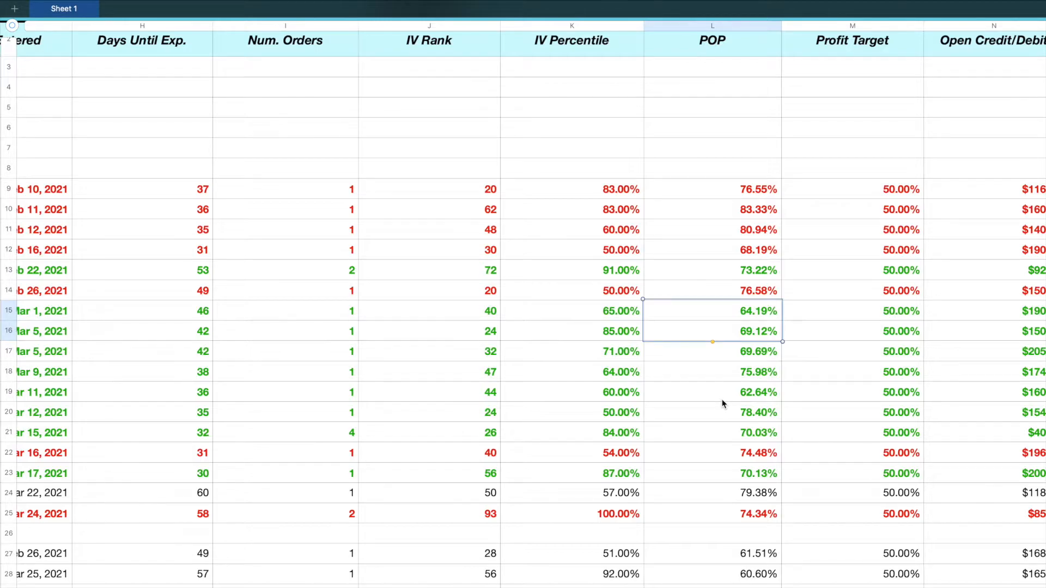
{"action": "mouse_move", "coordinate": [701, 415]}
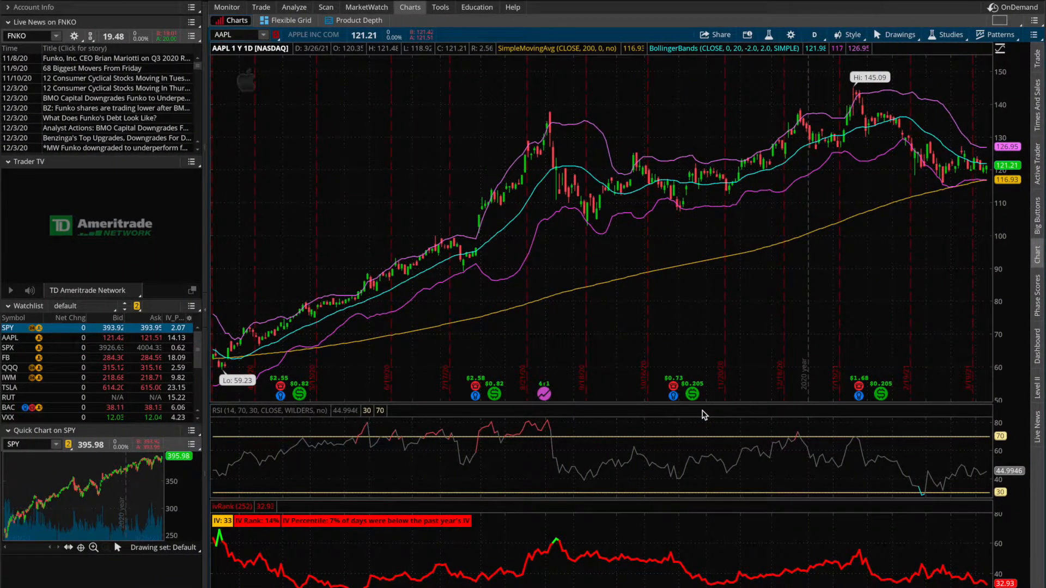
{"action": "mouse_move", "coordinate": [620, 269]}
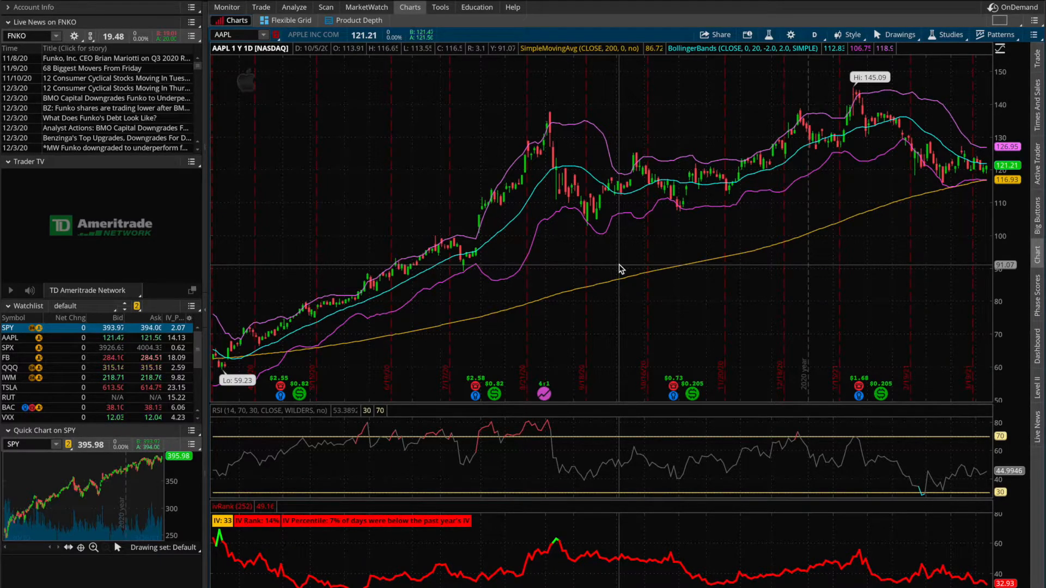
{"action": "left_click", "coordinate": [261, 7]}
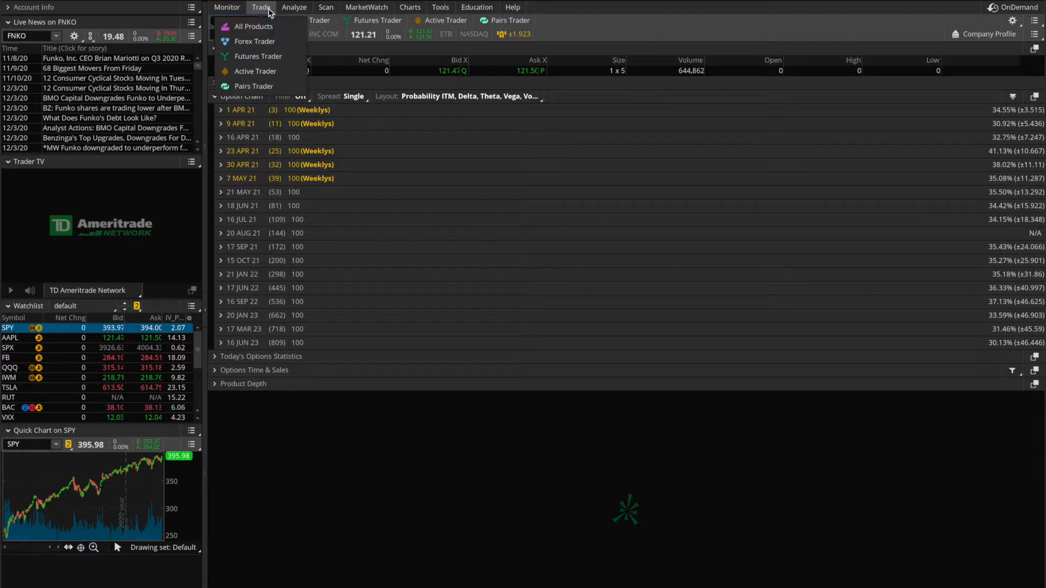
Step: Switch to All Products and expand the 21 MAY 21 expiration row
{"action": "left_click", "coordinate": [253, 26]}
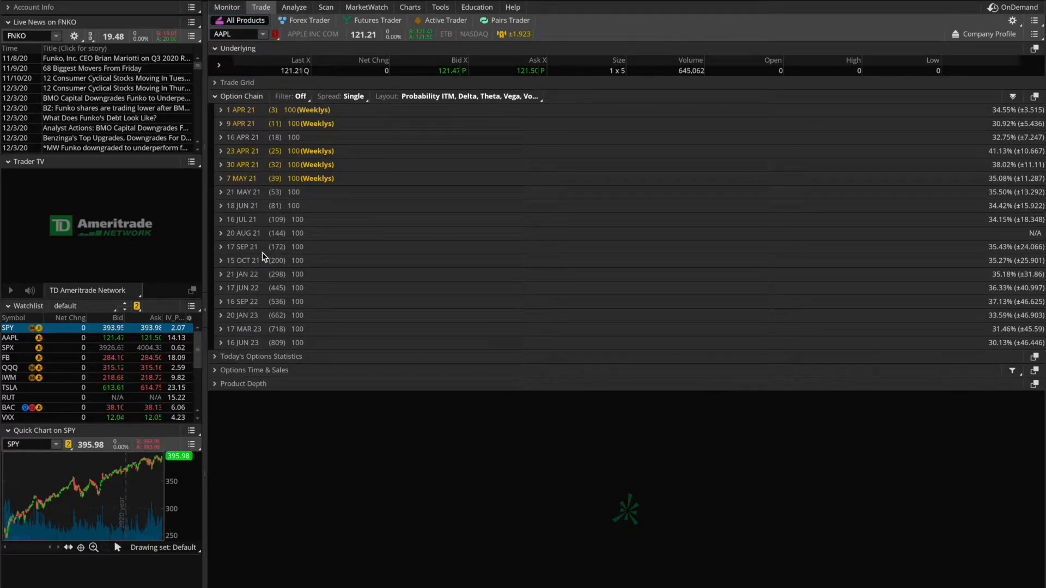
{"action": "left_click", "coordinate": [221, 205]}
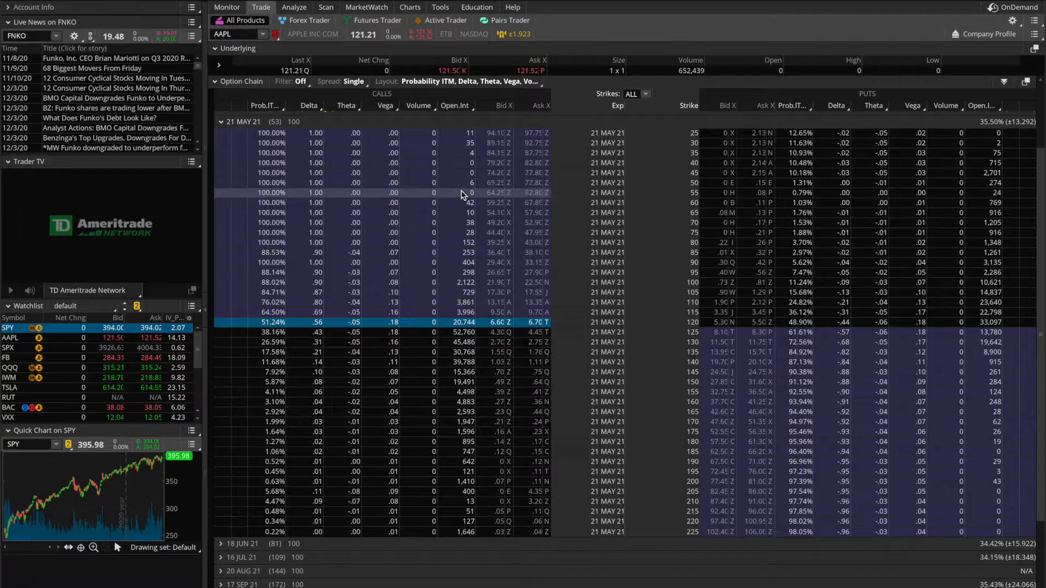
{"action": "mouse_move", "coordinate": [730, 262]}
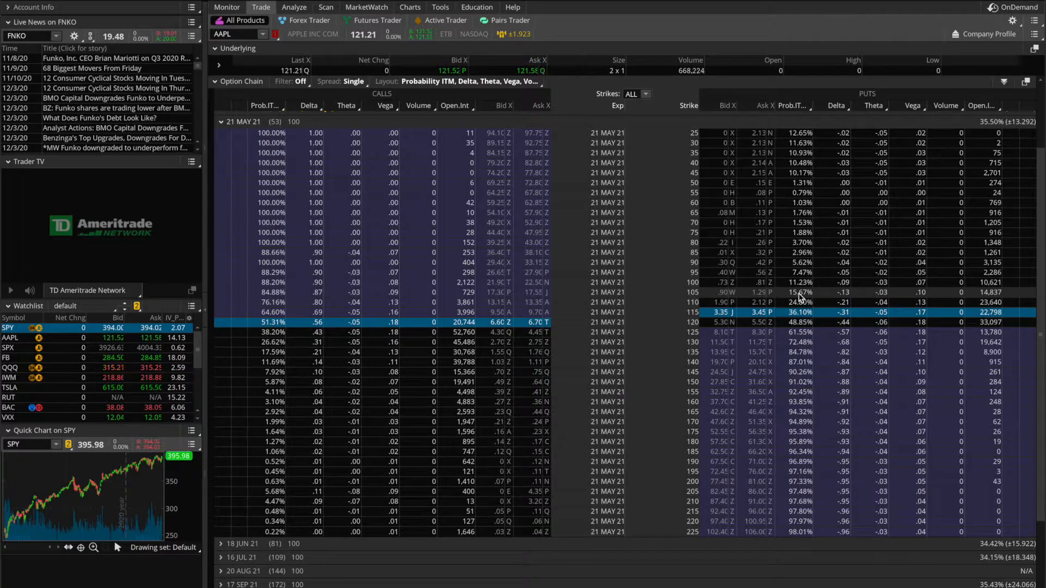
{"action": "mouse_move", "coordinate": [795, 107]}
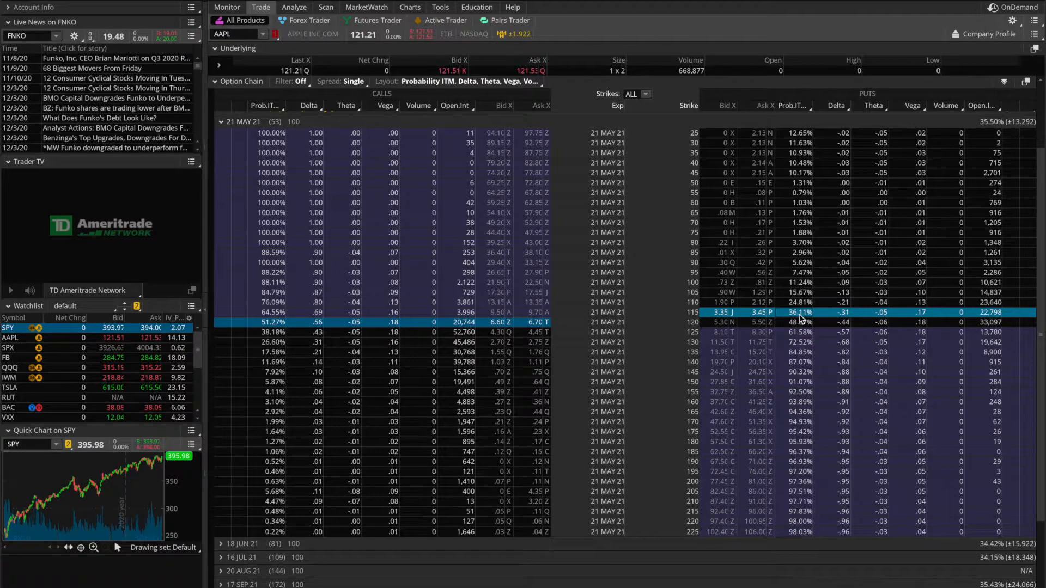
{"action": "mouse_move", "coordinate": [787, 318]}
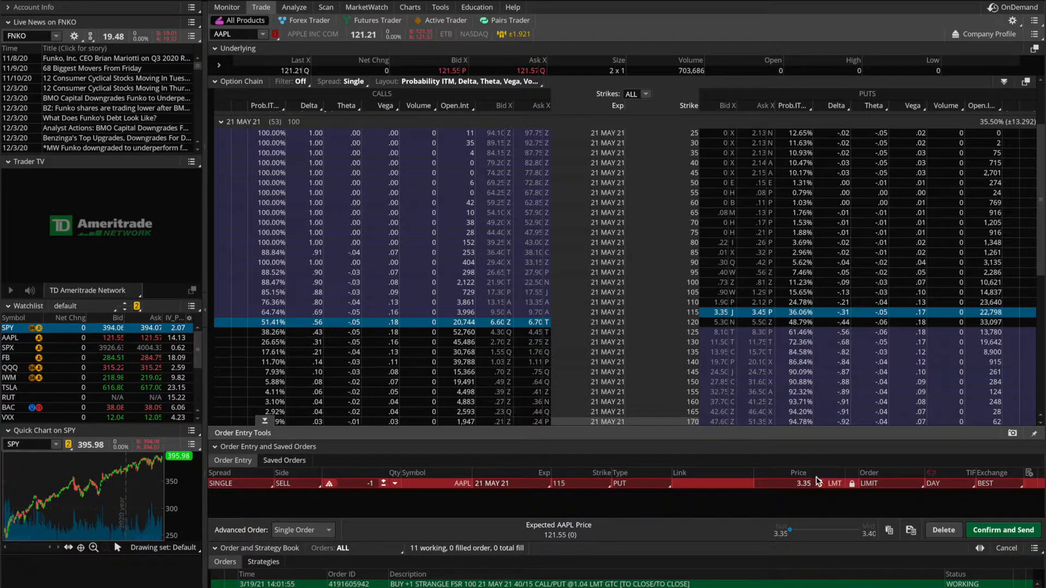
Step: Analyze the saved SINGLE SELL AAPL 115 PUT order in Risk Profile
{"action": "left_click", "coordinate": [821, 480]}
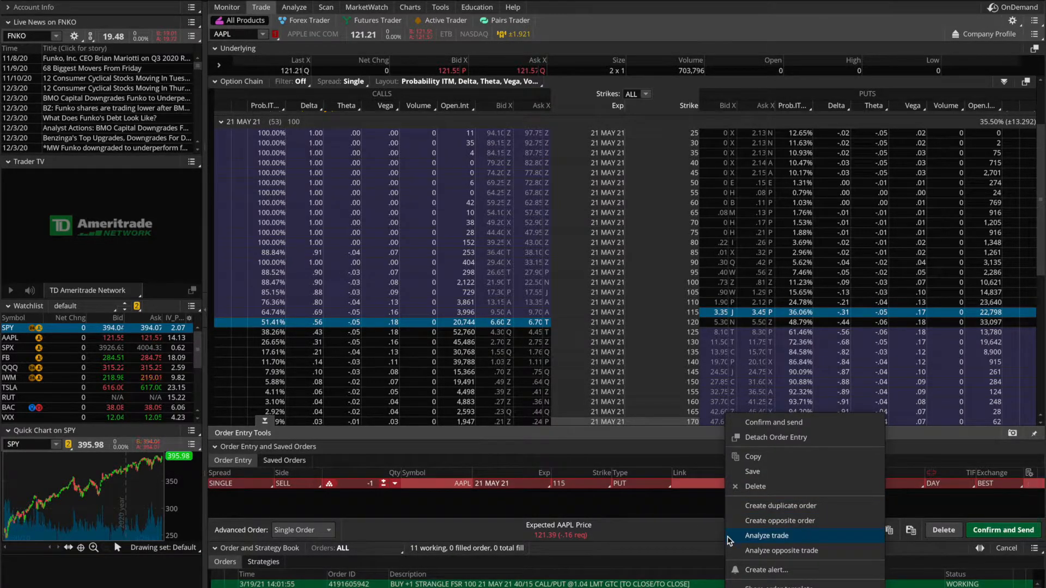
{"action": "left_click", "coordinate": [766, 535]}
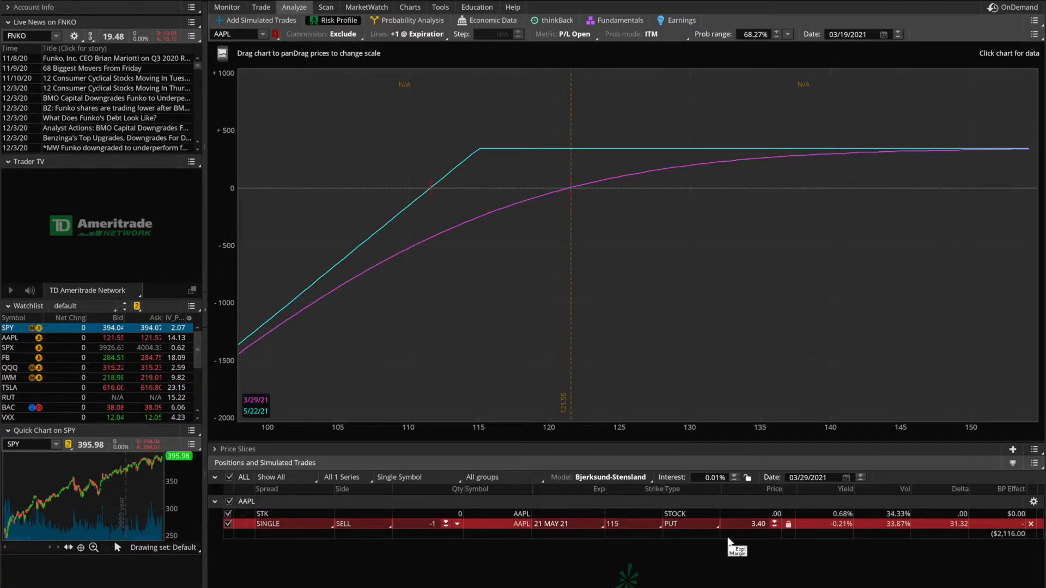
{"action": "mouse_move", "coordinate": [612, 134]}
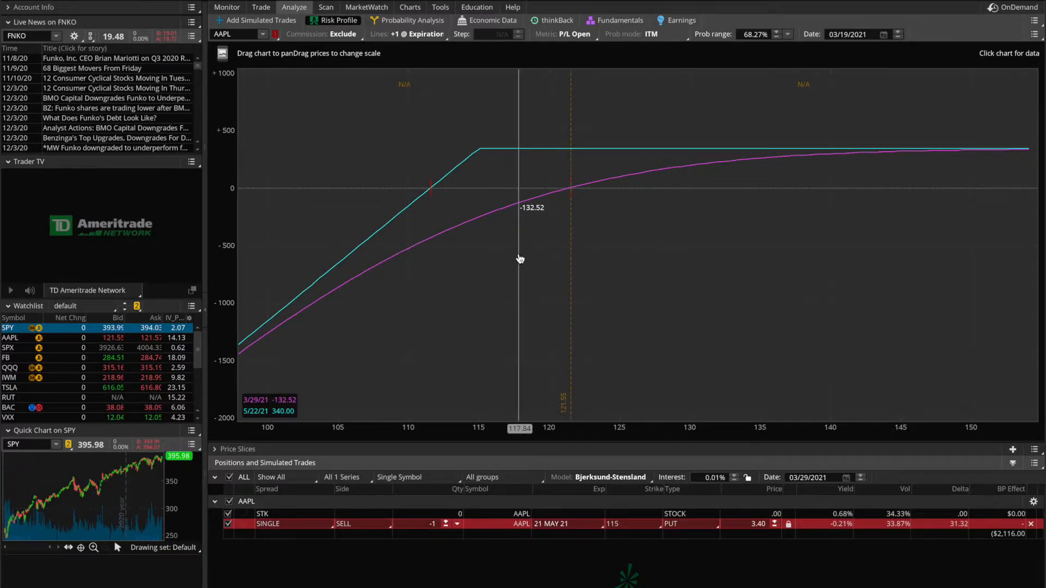
{"action": "mouse_move", "coordinate": [398, 440]}
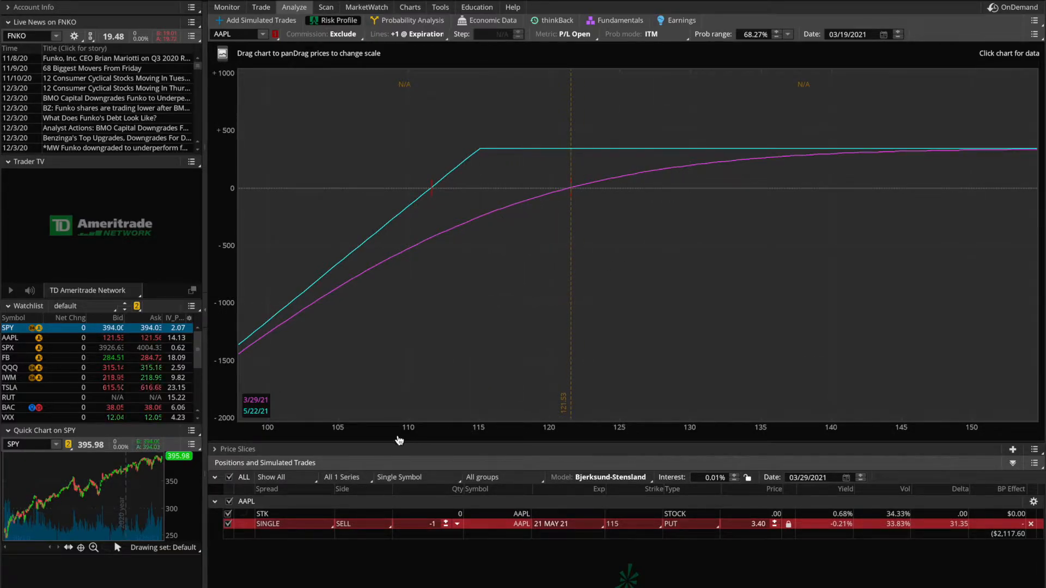
{"action": "mouse_move", "coordinate": [507, 439]}
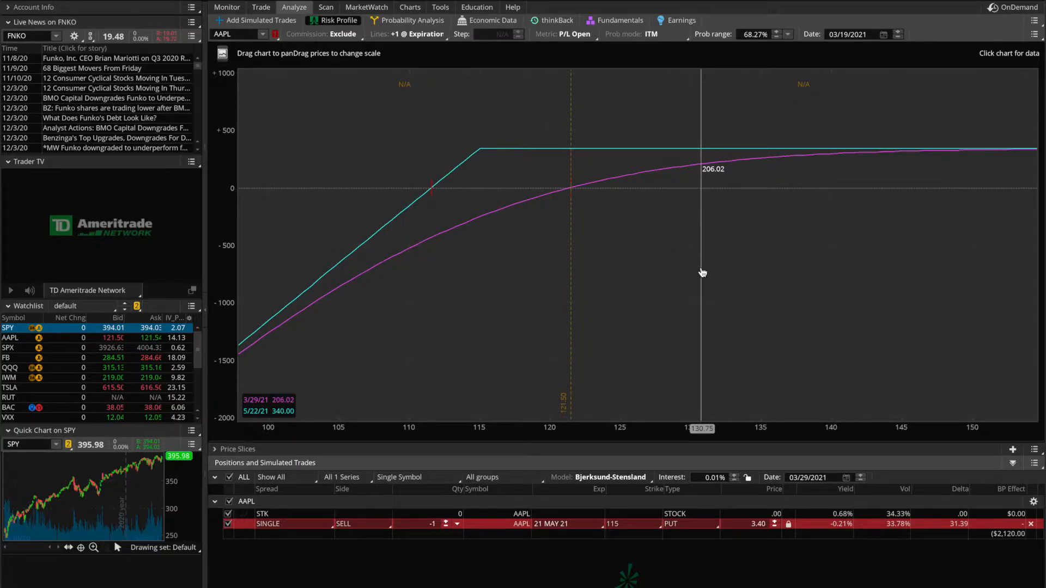
{"action": "mouse_move", "coordinate": [213, 411]}
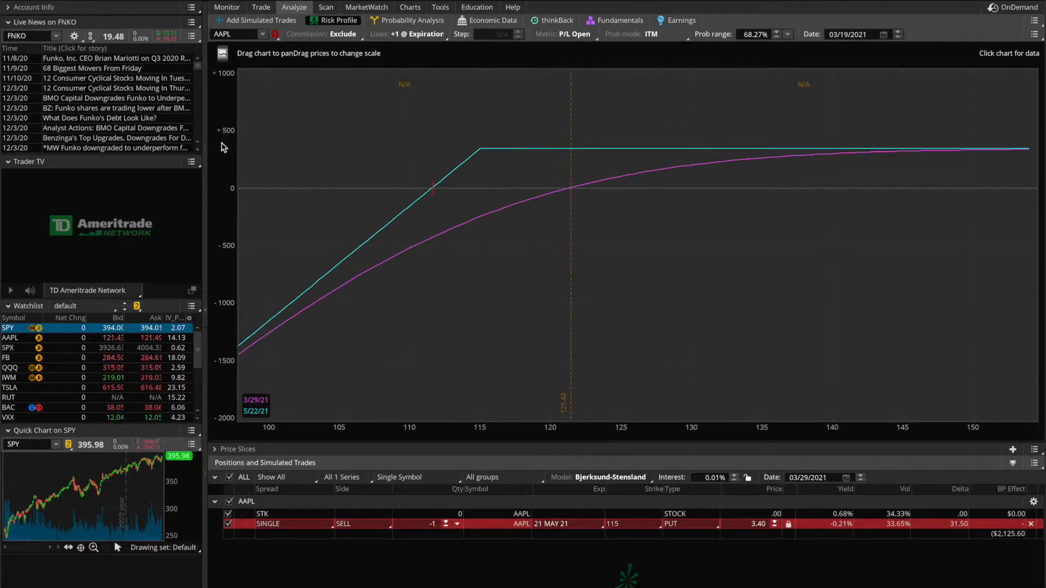
{"action": "mouse_move", "coordinate": [298, 205]}
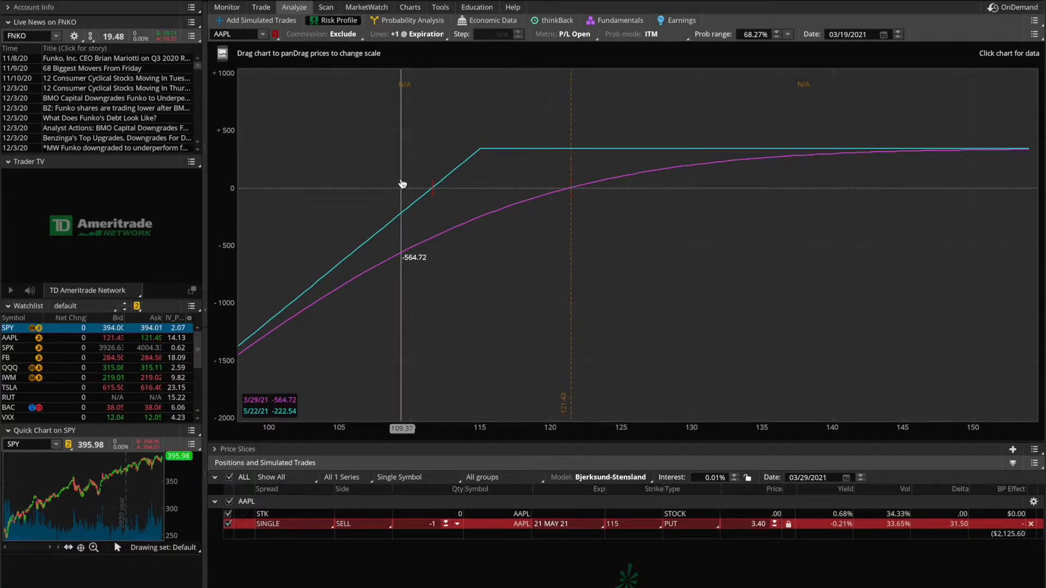
{"action": "mouse_move", "coordinate": [401, 187]}
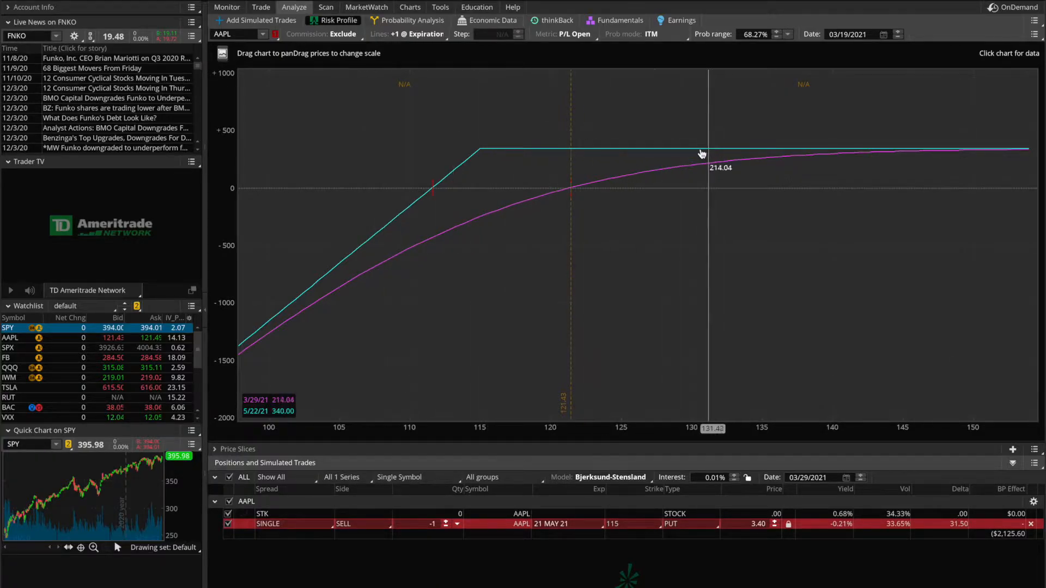
{"action": "mouse_move", "coordinate": [393, 234]}
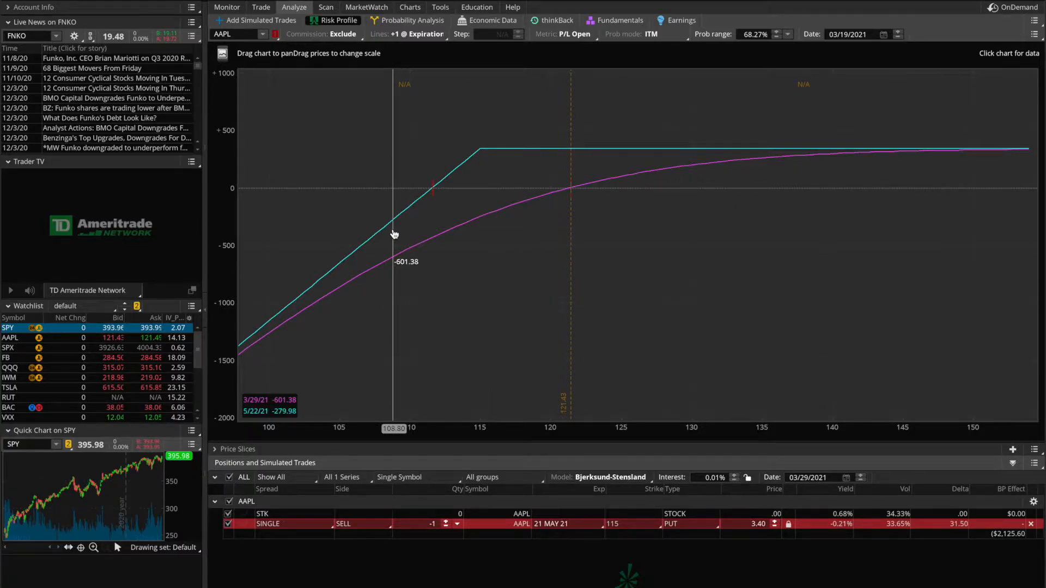
{"action": "left_click_drag", "start_coordinate": [393, 234], "coordinate": [460, 244]}
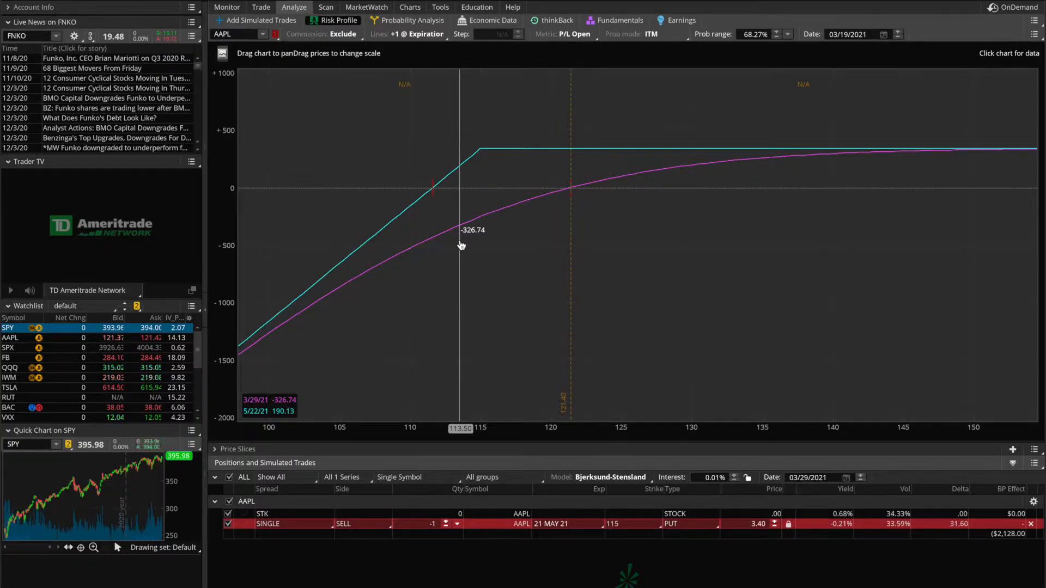
{"action": "mouse_move", "coordinate": [470, 164]}
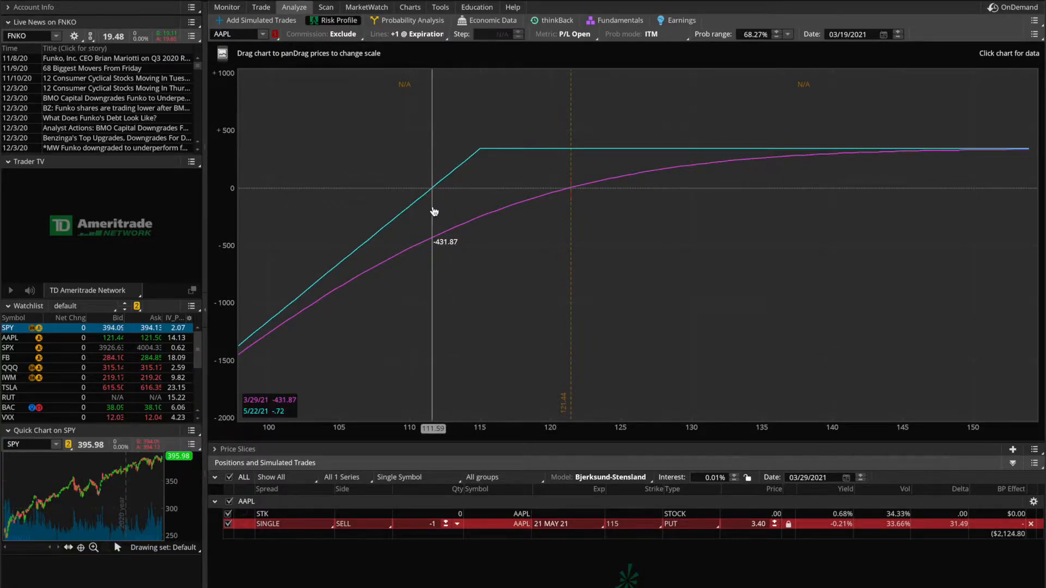
{"action": "mouse_move", "coordinate": [433, 409]}
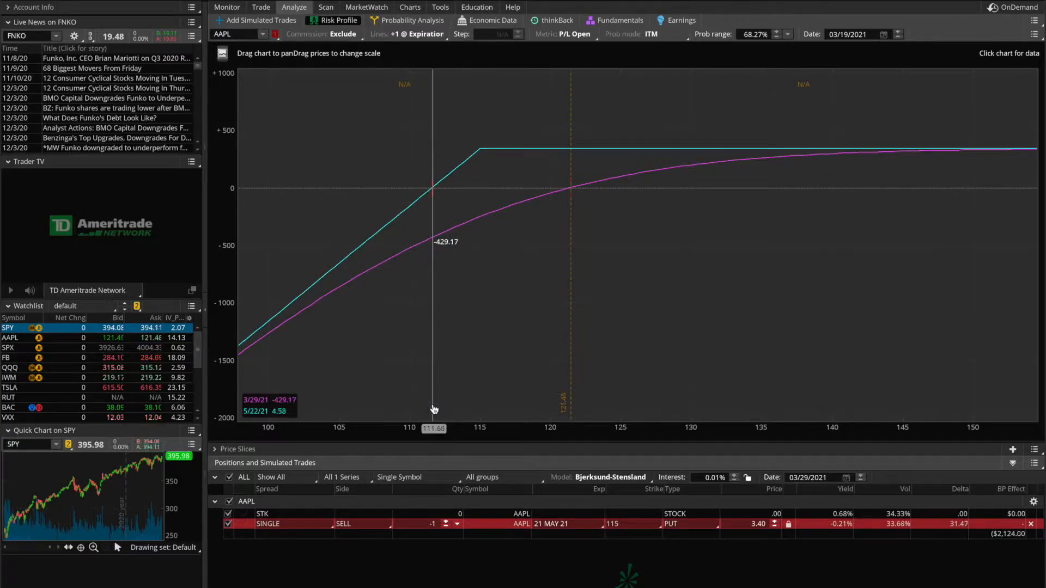
{"action": "mouse_move", "coordinate": [433, 410]}
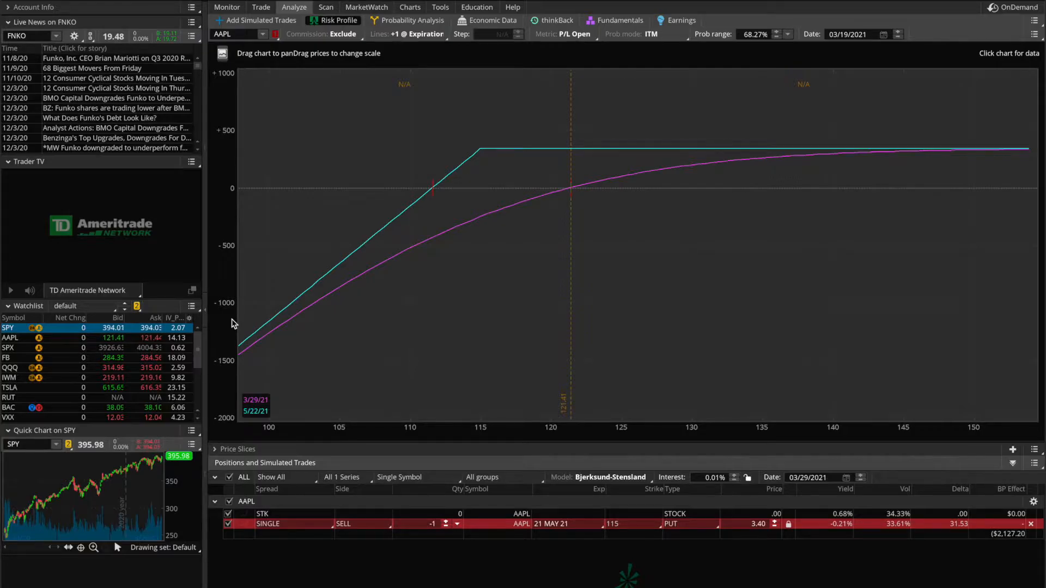
{"action": "mouse_move", "coordinate": [477, 174]}
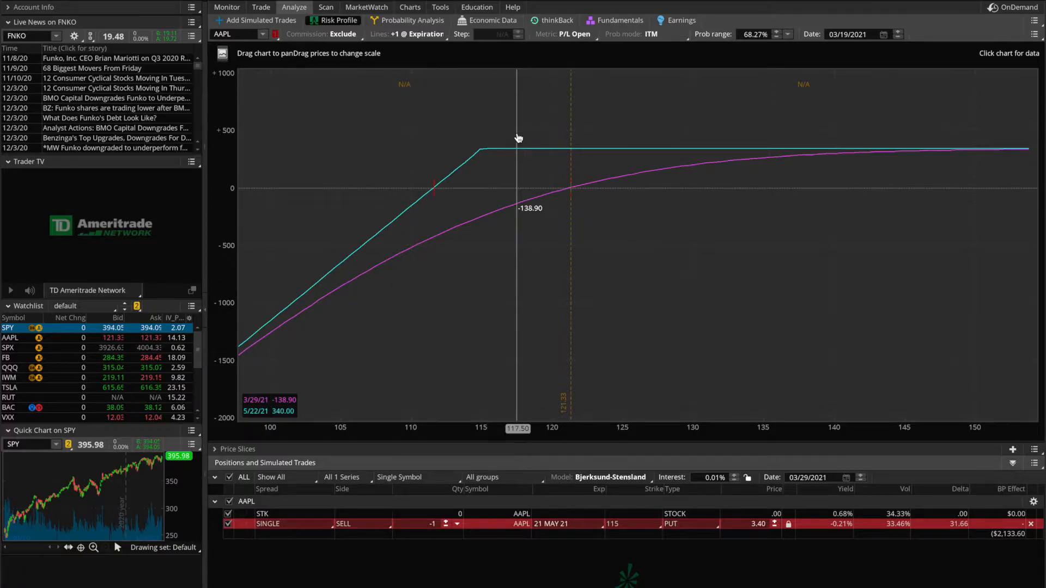
{"action": "left_click_drag", "start_coordinate": [517, 138], "coordinate": [485, 145]}
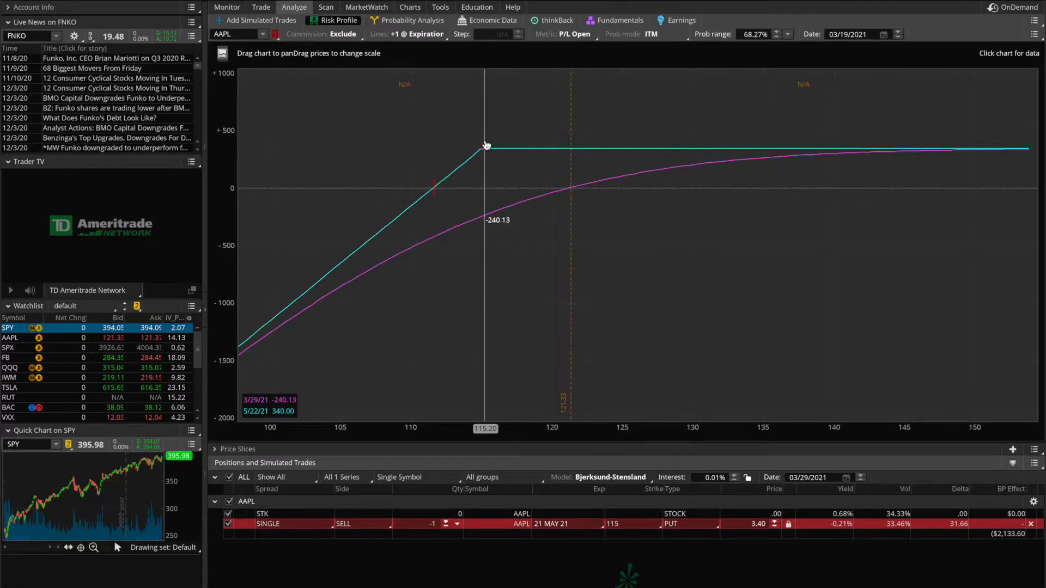
{"action": "left_click_drag", "start_coordinate": [485, 145], "coordinate": [494, 145]}
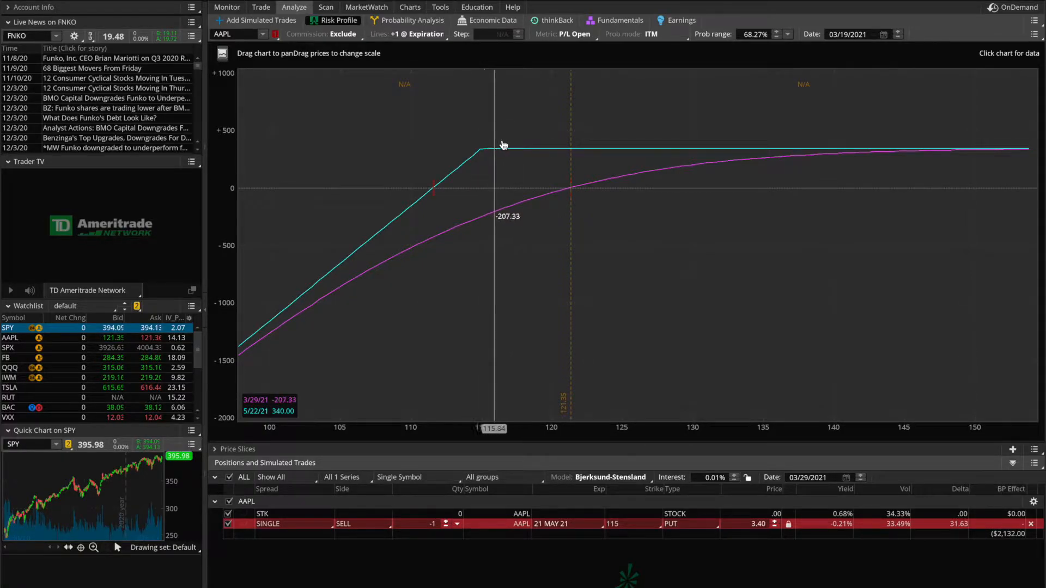
{"action": "mouse_move", "coordinate": [622, 149]}
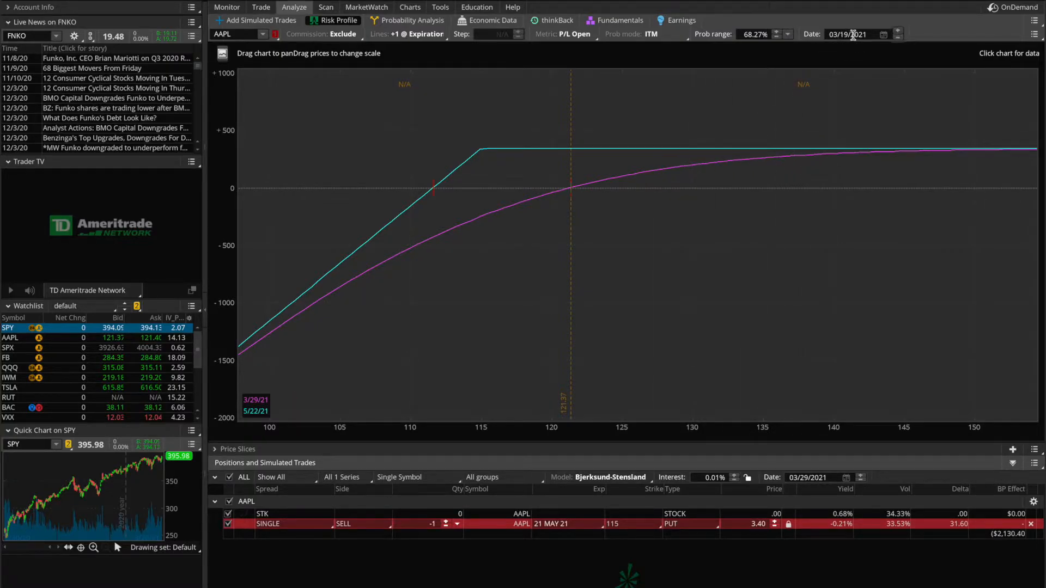
Step: Set the Risk Profile analysis date to May 21, 2021
{"action": "left_click", "coordinate": [884, 33]}
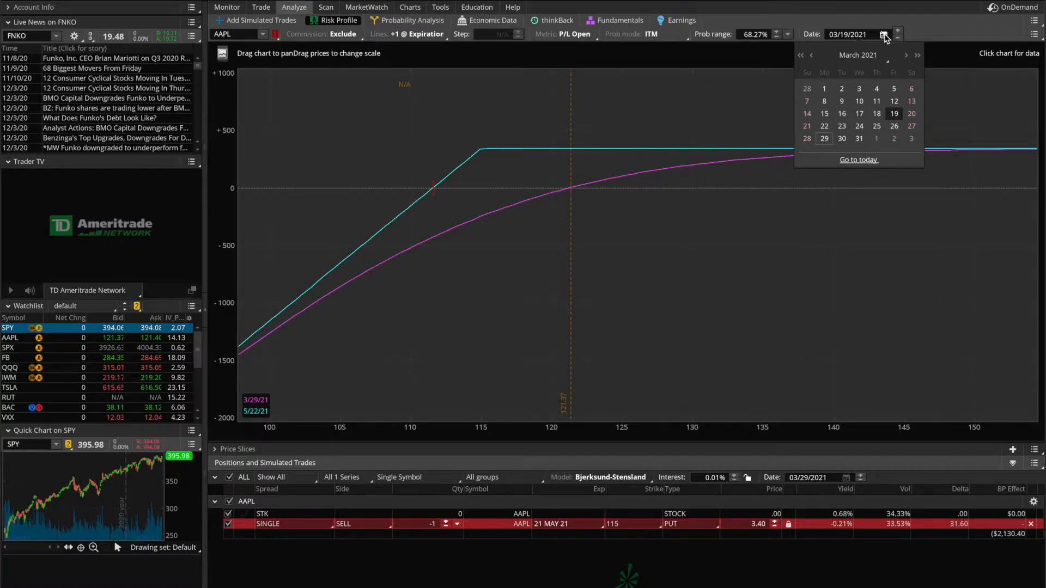
{"action": "left_click", "coordinate": [906, 55]}
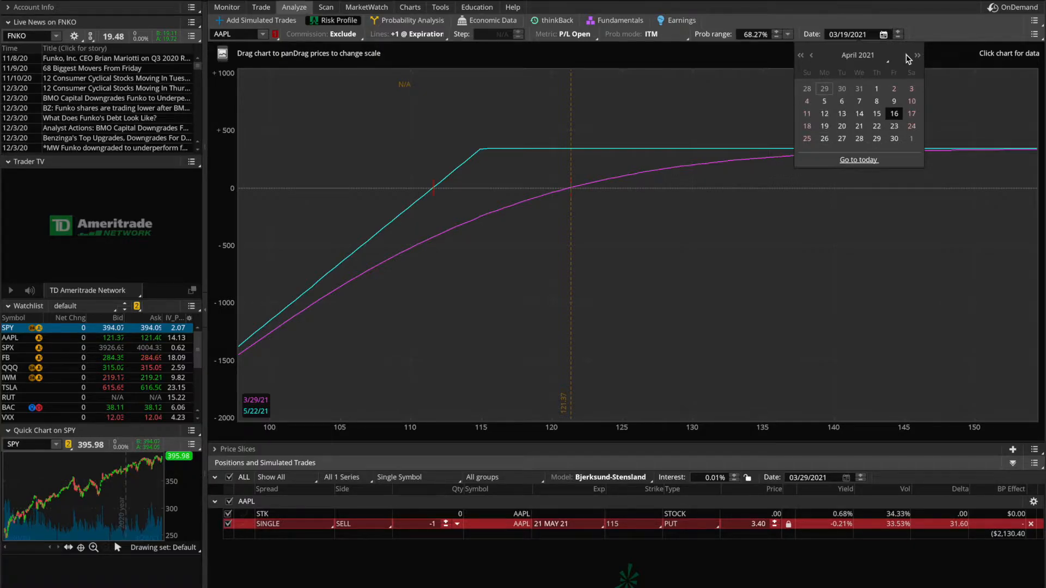
{"action": "left_click", "coordinate": [917, 55]}
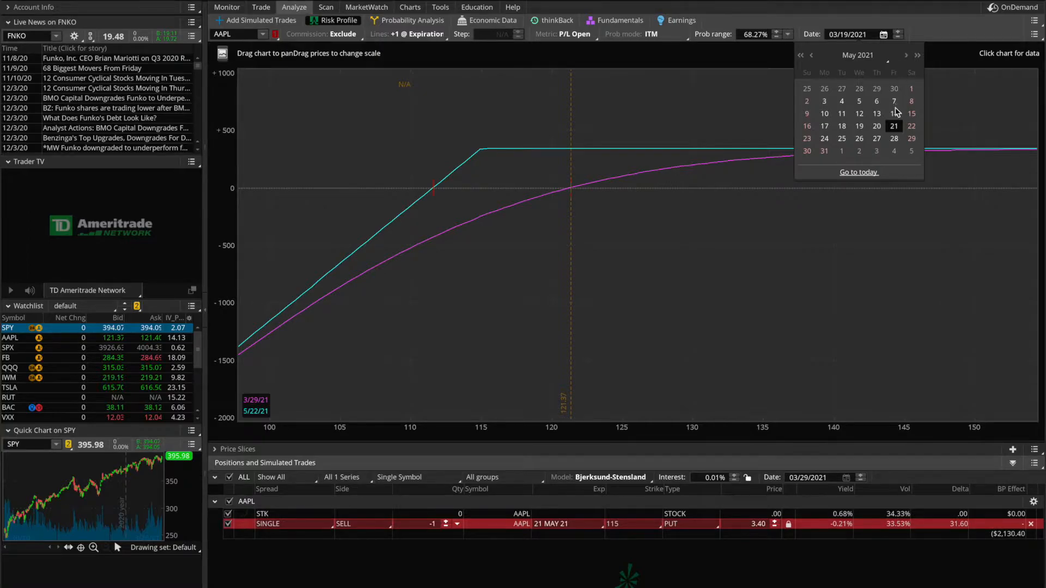
{"action": "left_click", "coordinate": [894, 126]}
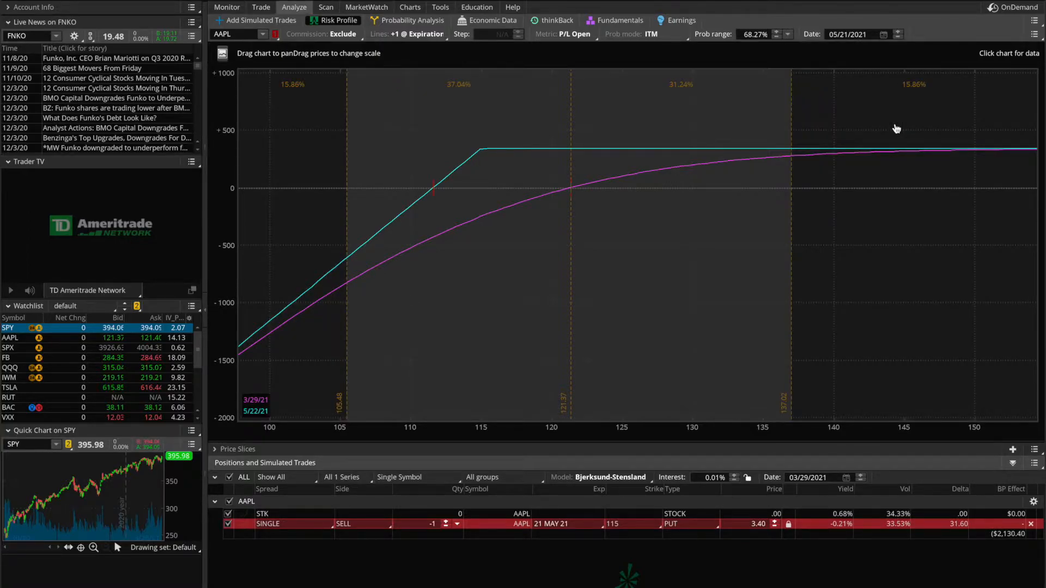
{"action": "mouse_move", "coordinate": [698, 97]}
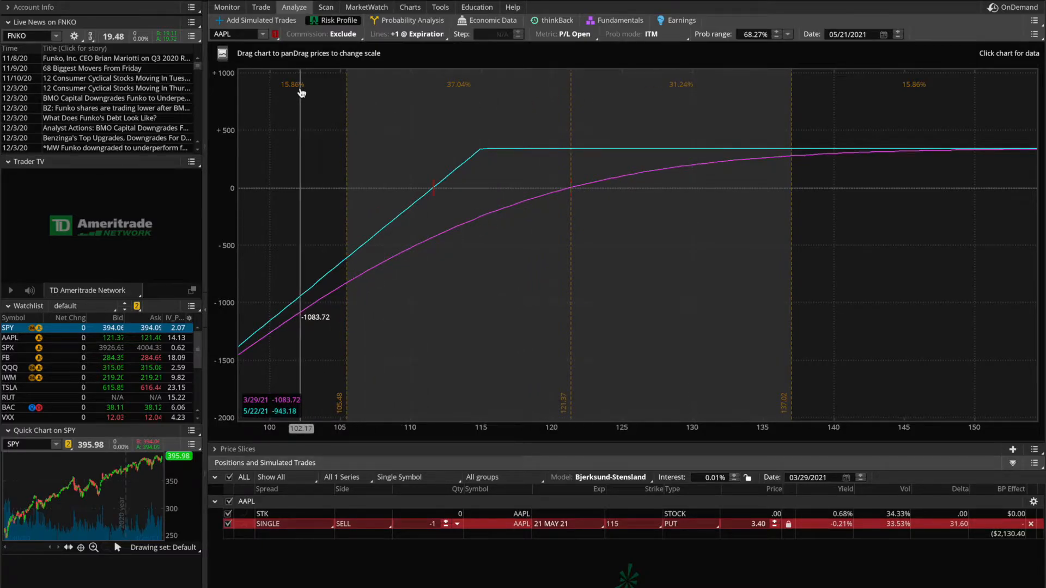
{"action": "mouse_move", "coordinate": [449, 92]}
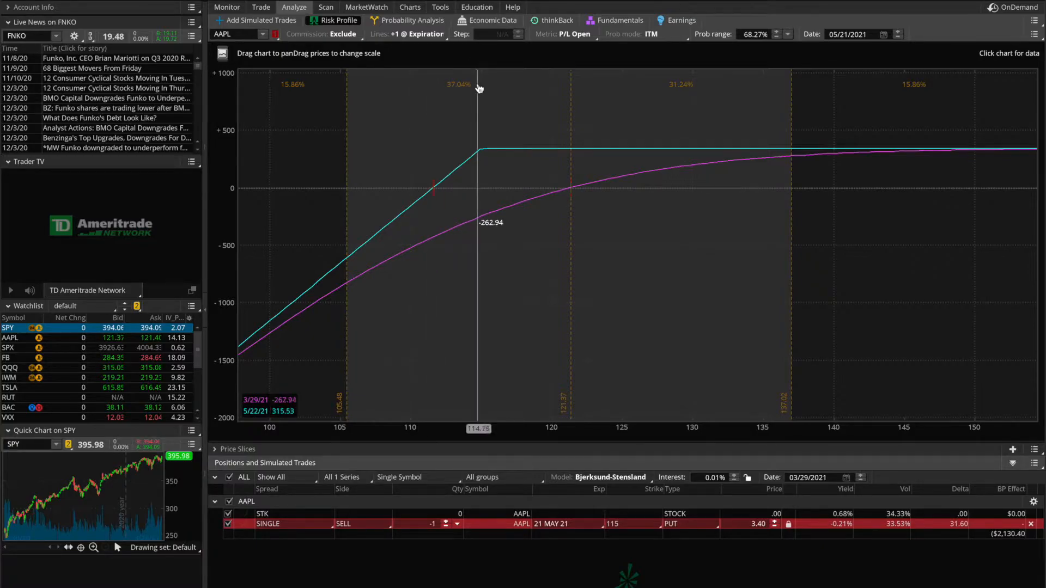
{"action": "mouse_move", "coordinate": [471, 108]}
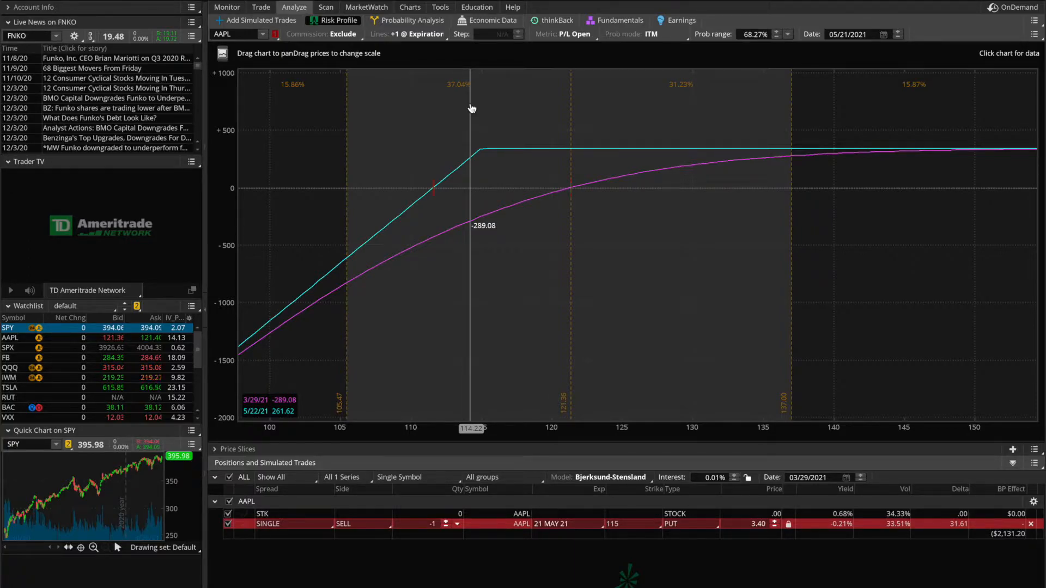
{"action": "left_click_drag", "start_coordinate": [470, 107], "coordinate": [345, 407]}
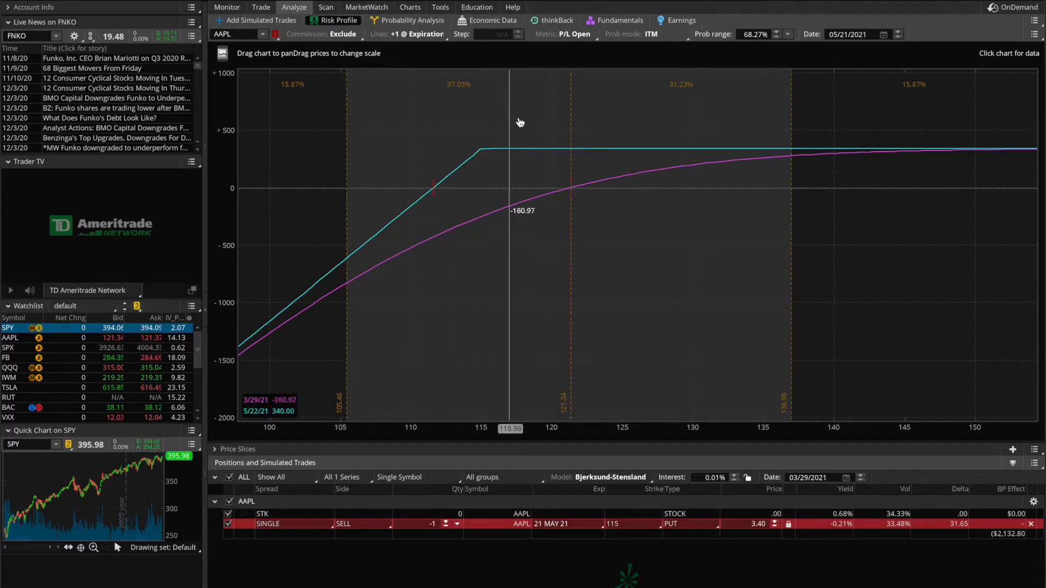
{"action": "mouse_move", "coordinate": [558, 124]}
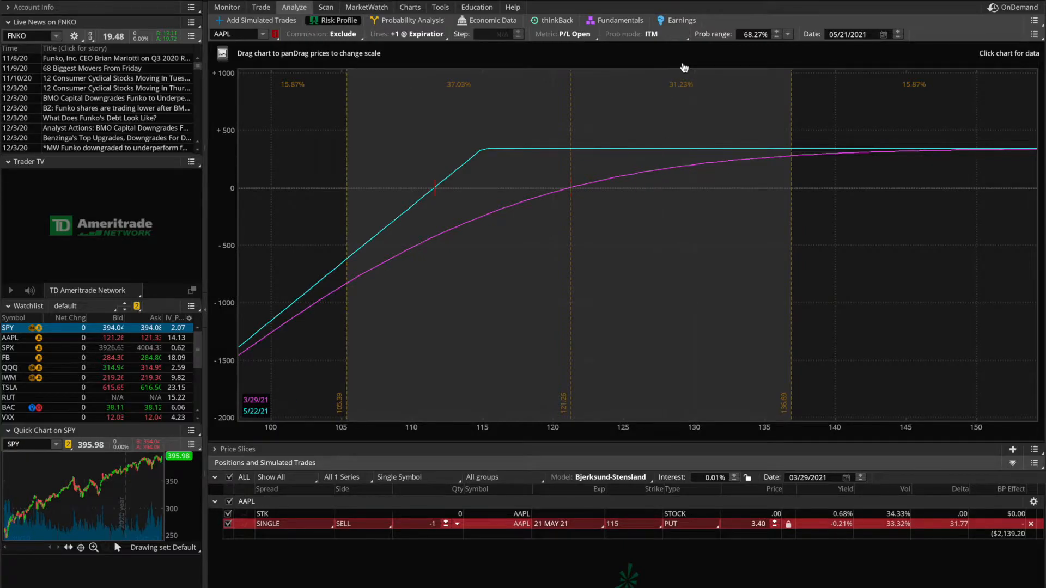
{"action": "mouse_move", "coordinate": [659, 101]}
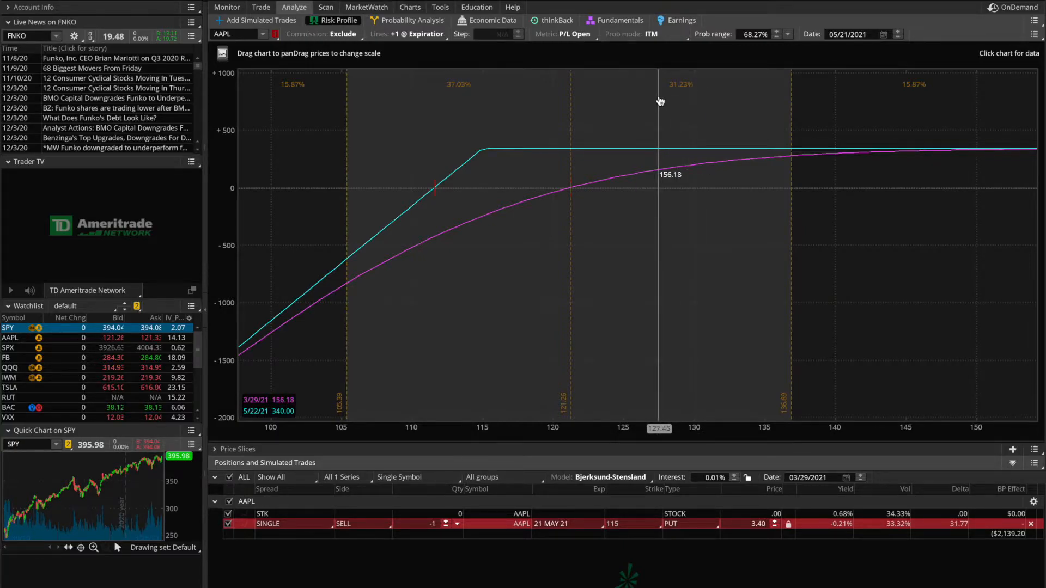
{"action": "mouse_move", "coordinate": [577, 409]}
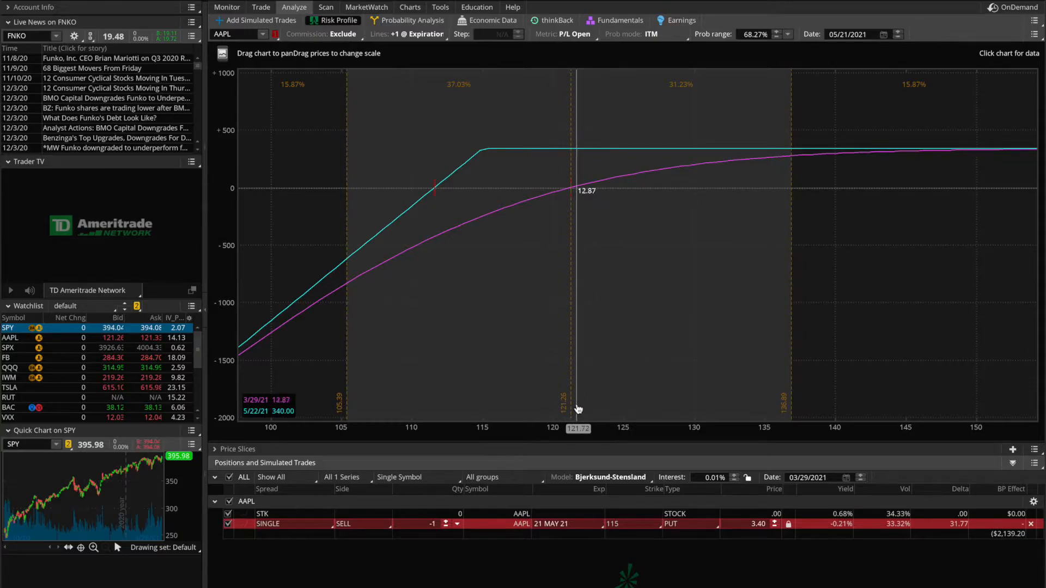
{"action": "mouse_move", "coordinate": [719, 418]}
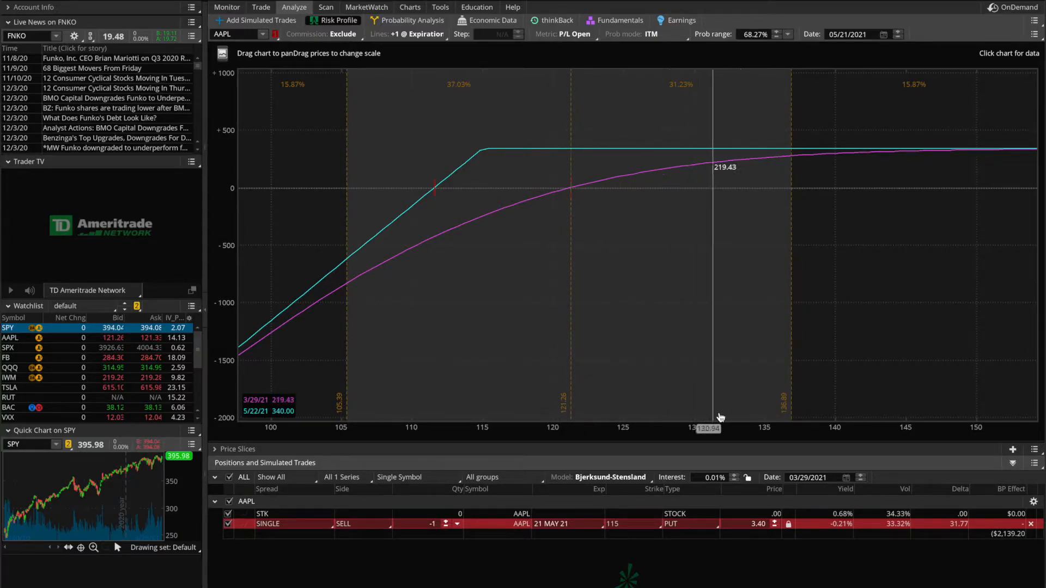
{"action": "left_click_drag", "start_coordinate": [712, 417], "coordinate": [791, 414]}
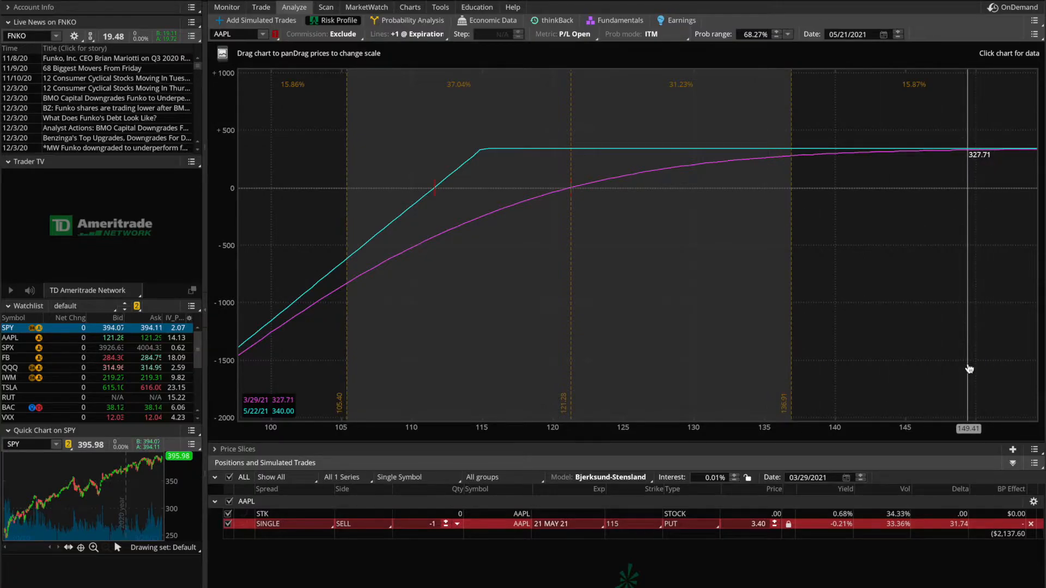
{"action": "mouse_move", "coordinate": [925, 183]}
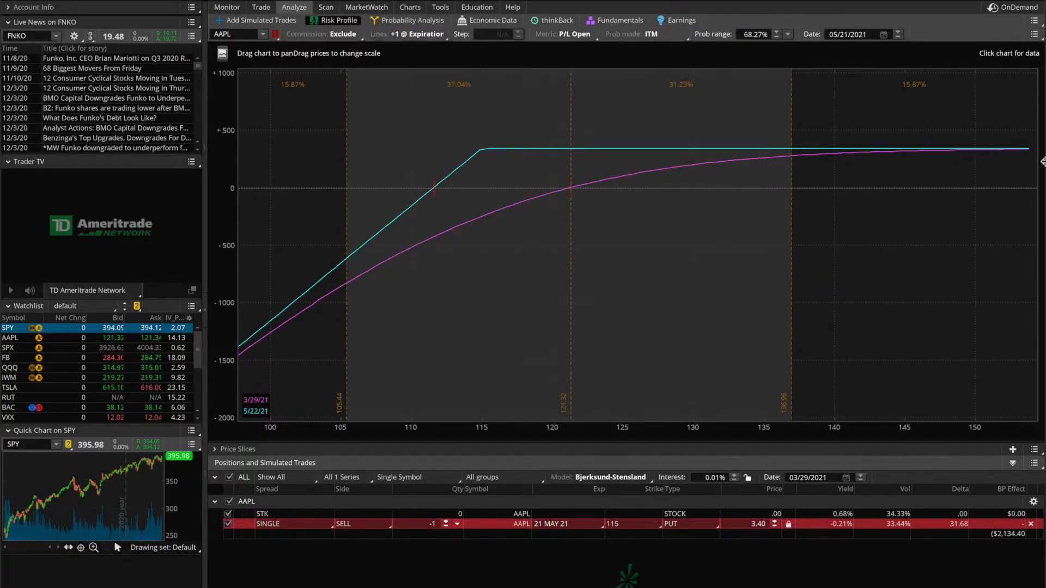
{"action": "mouse_move", "coordinate": [739, 355]}
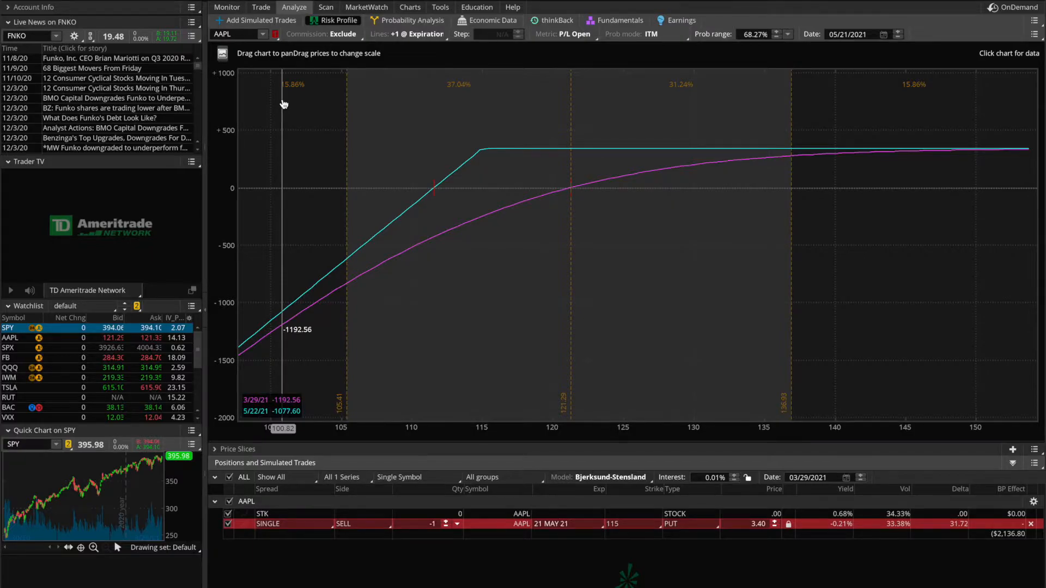
{"action": "mouse_move", "coordinate": [203, 389]}
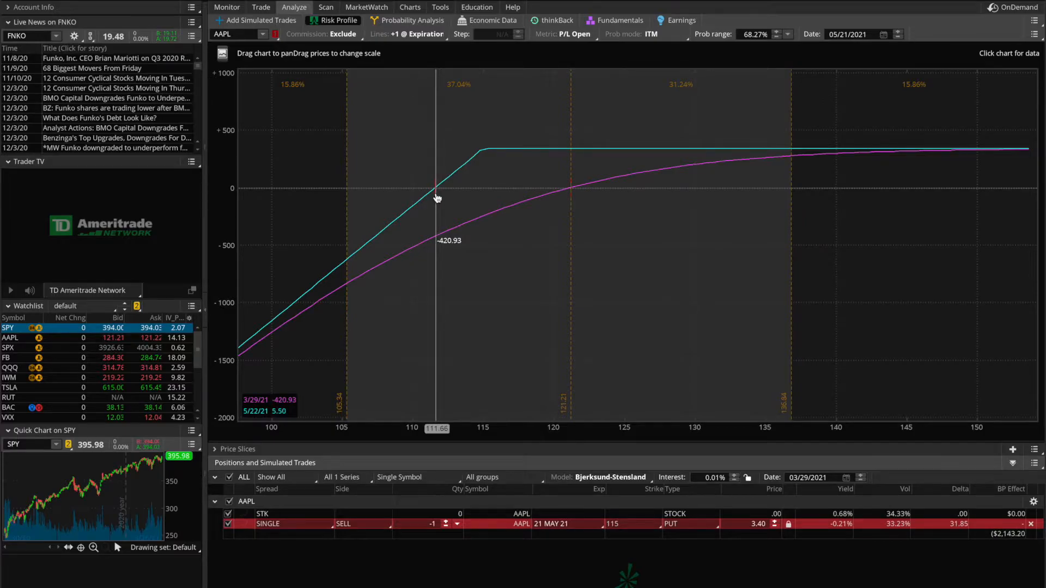
Step: Drag the leftmost probability boundary to the 111.50 breakeven price
{"action": "left_click_drag", "start_coordinate": [437, 197], "coordinate": [640, 177]}
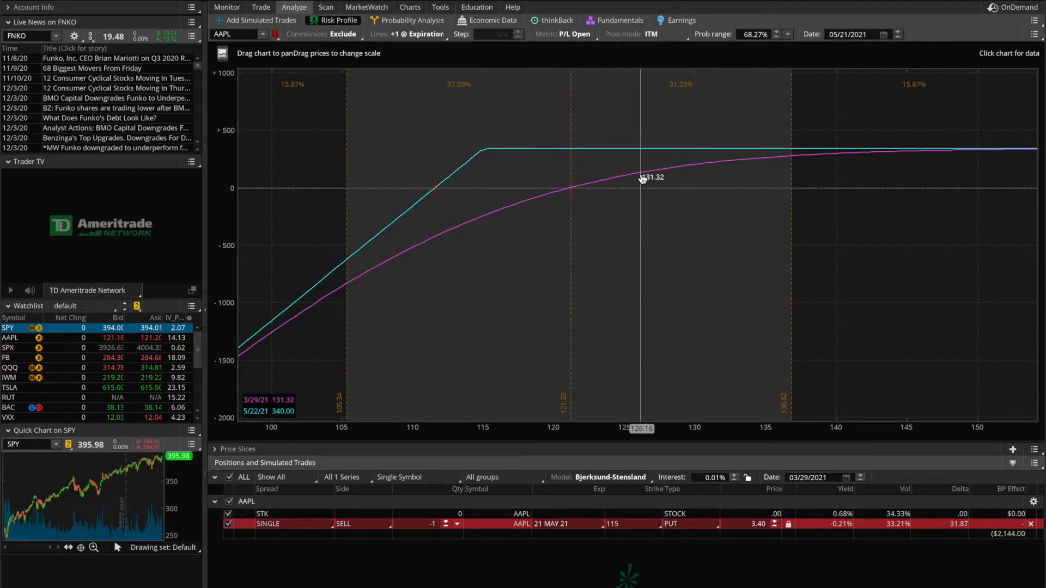
{"action": "mouse_move", "coordinate": [345, 173]}
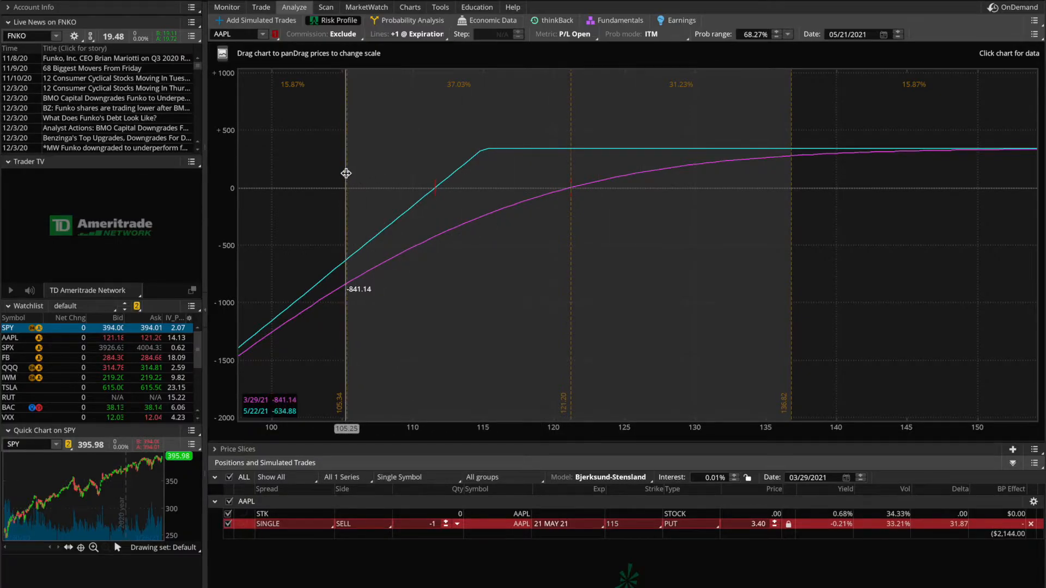
{"action": "left_click_drag", "start_coordinate": [345, 173], "coordinate": [435, 160]}
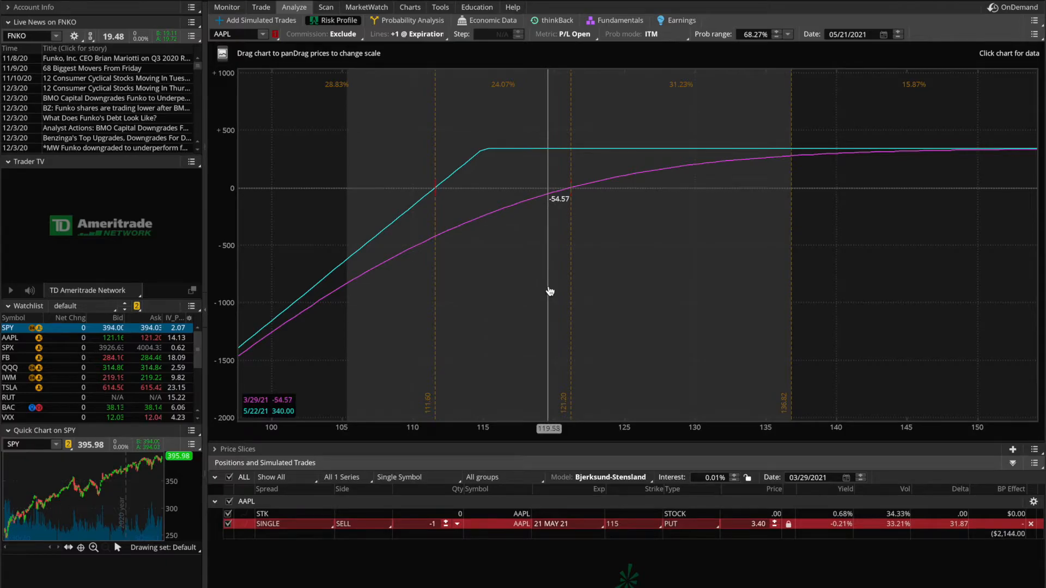
{"action": "mouse_move", "coordinate": [881, 88]}
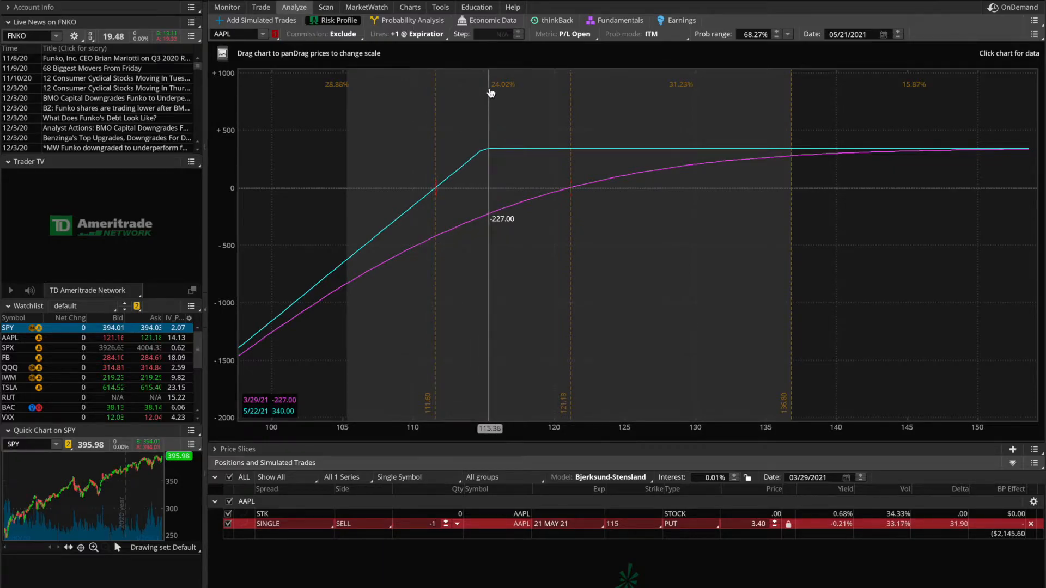
{"action": "mouse_move", "coordinate": [912, 93]}
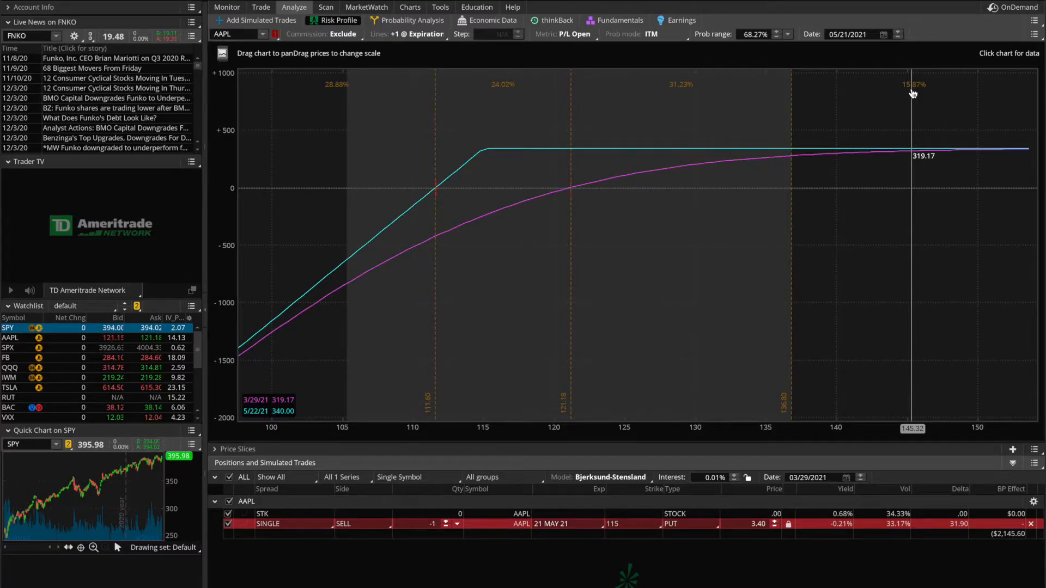
{"action": "mouse_move", "coordinate": [530, 112]}
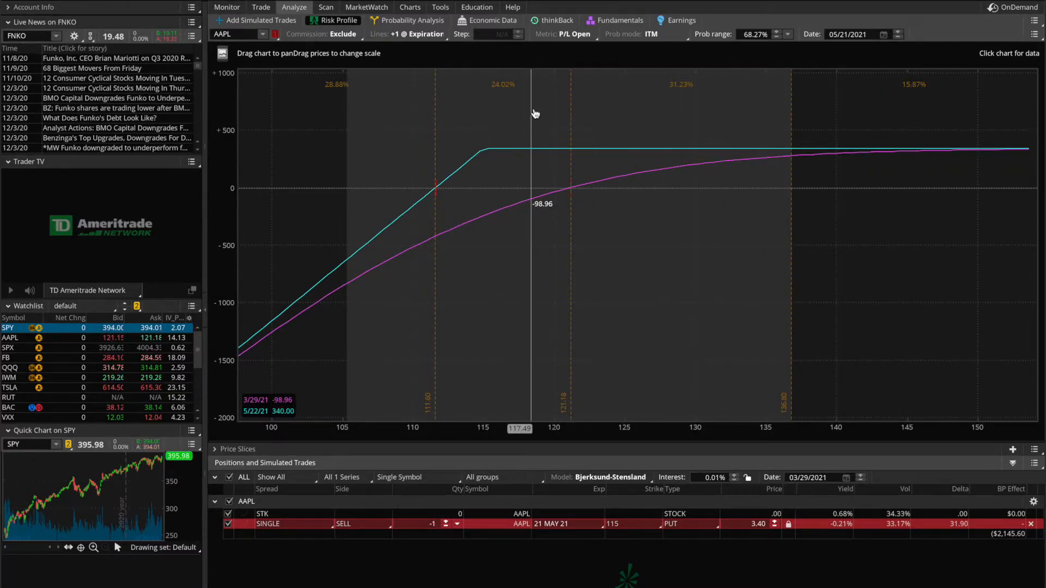
{"action": "mouse_move", "coordinate": [726, 122]}
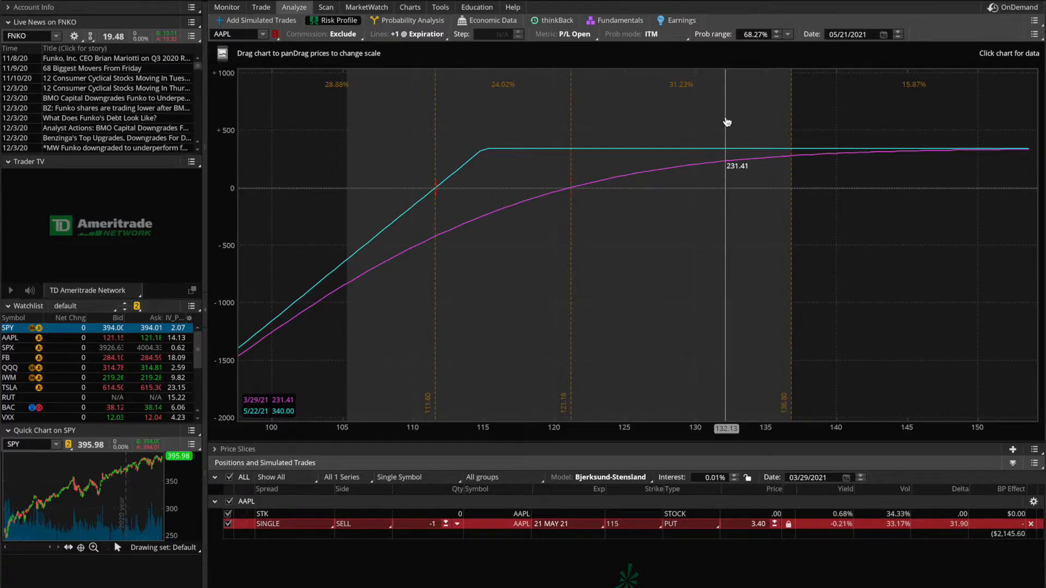
{"action": "mouse_move", "coordinate": [808, 87]}
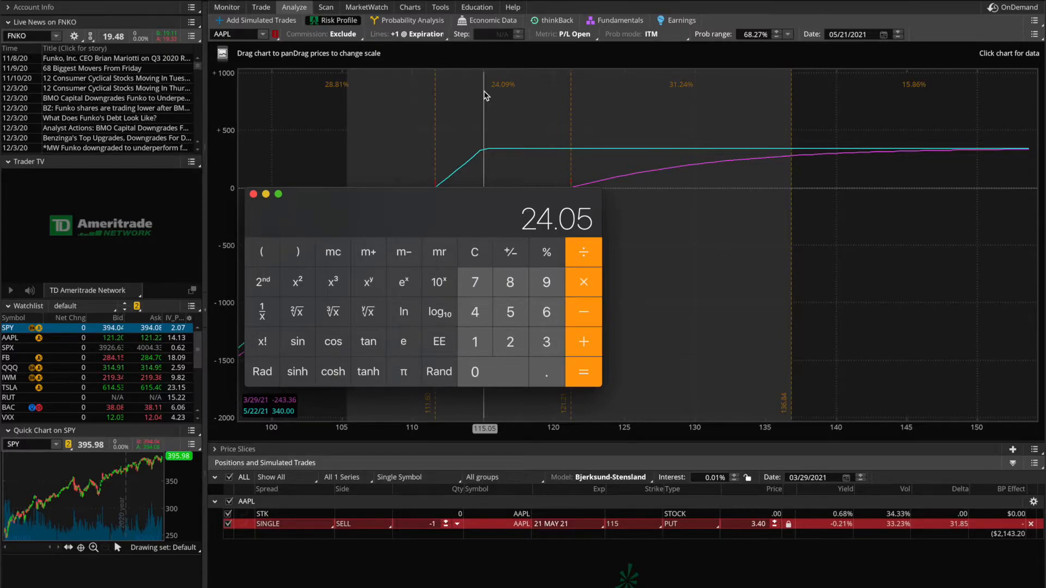
{"action": "mouse_move", "coordinate": [666, 95]}
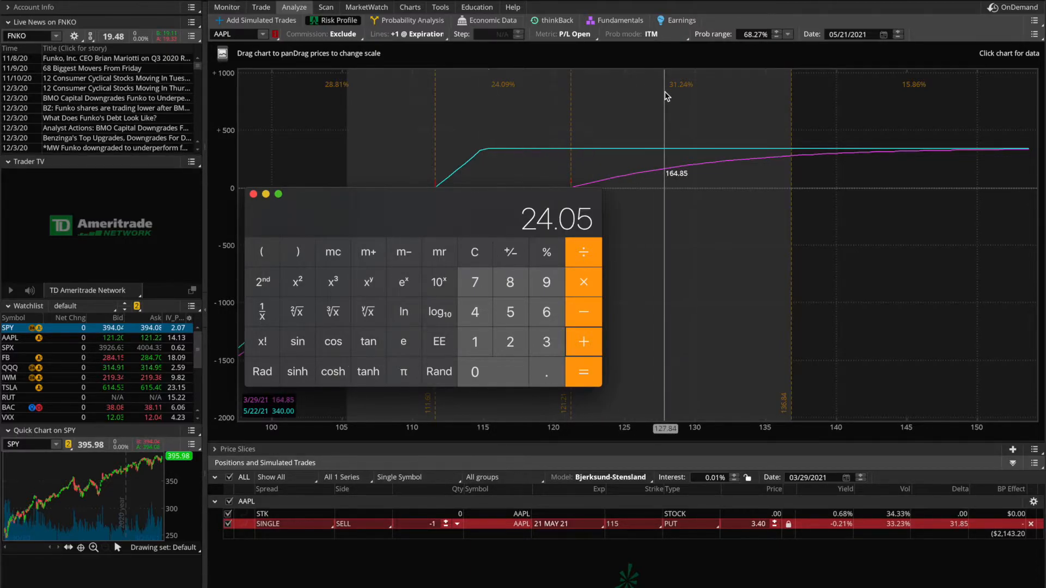
Step: Sum the zone probabilities 24.05 + 31.24 + 15.86 to 71.15, then return to the chart
{"action": "left_click", "coordinate": [545, 371]}
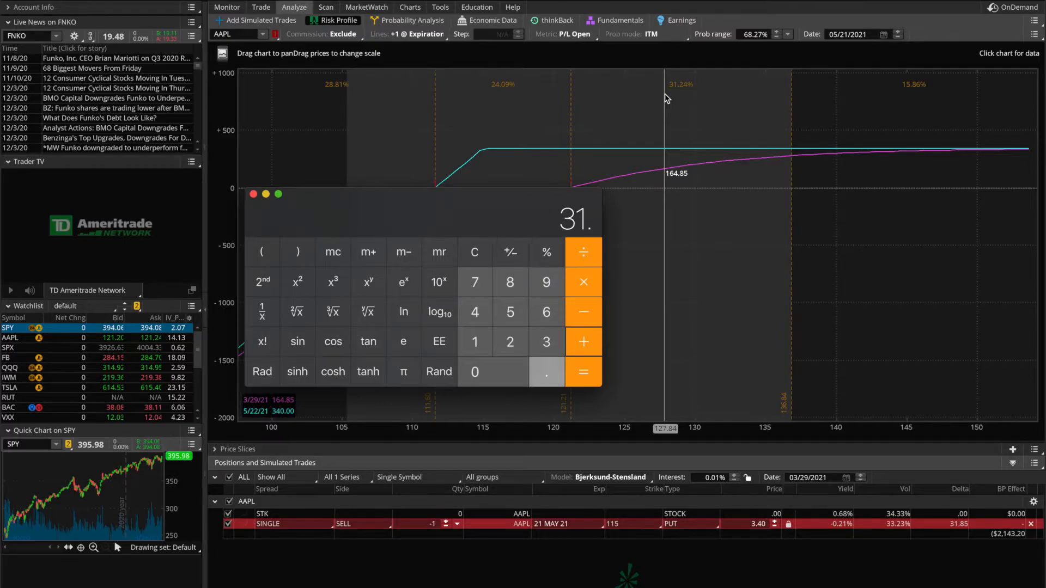
{"action": "left_click", "coordinate": [545, 371]}
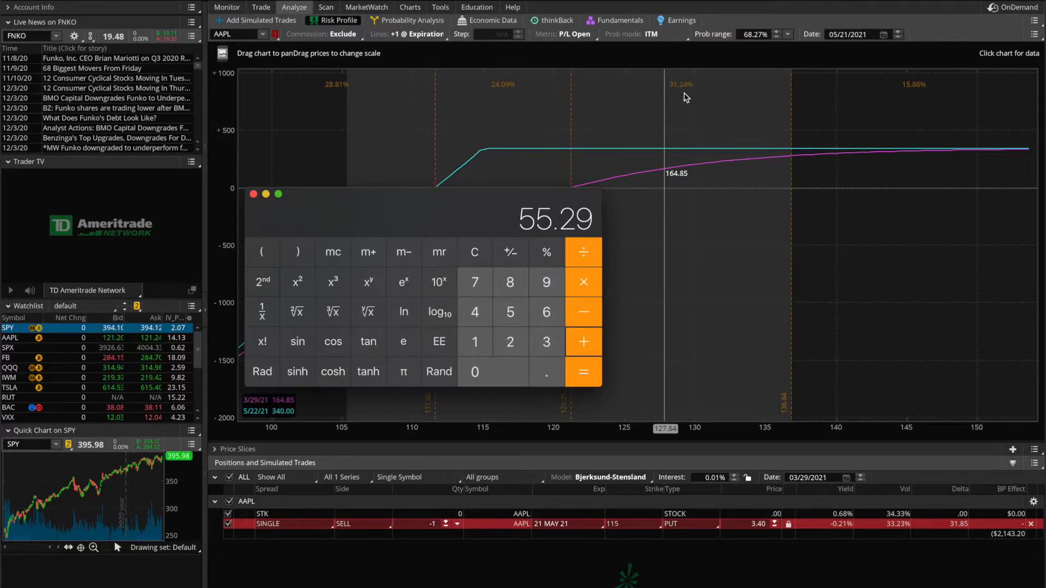
{"action": "mouse_move", "coordinate": [901, 98]}
{"action": "type", "text": "15.86"}
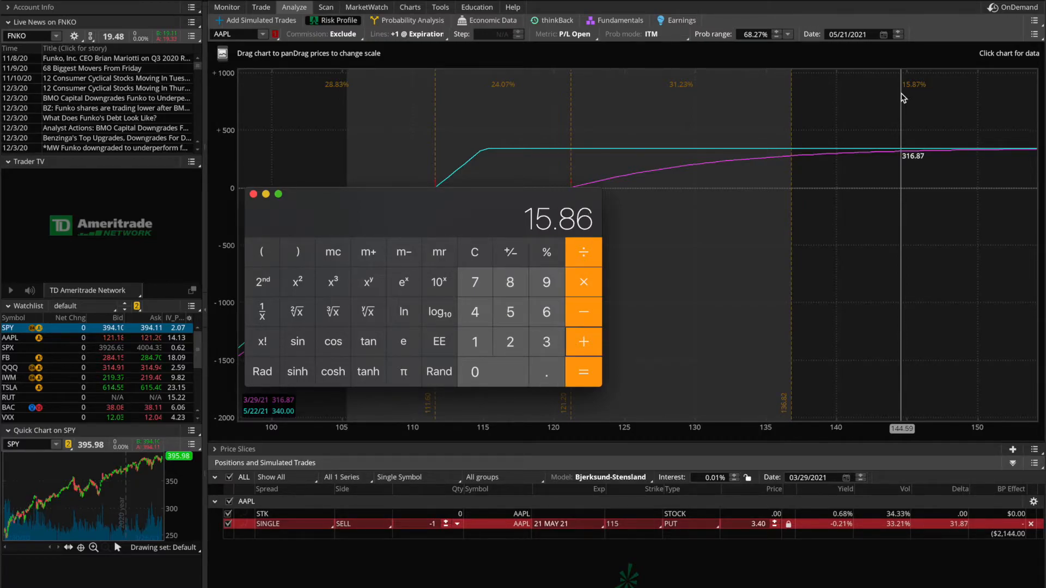
{"action": "left_click", "coordinate": [583, 372]}
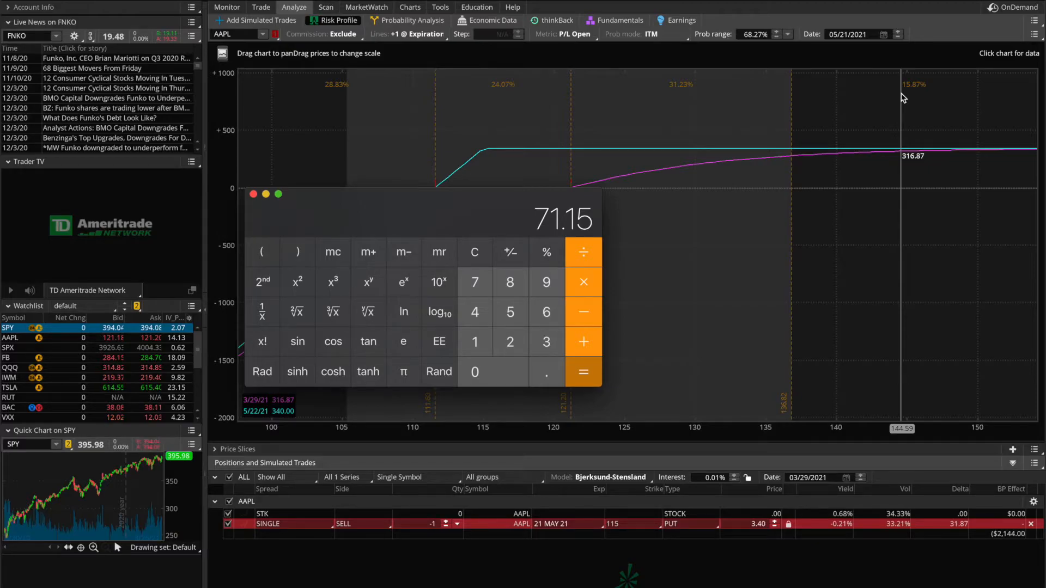
{"action": "mouse_move", "coordinate": [466, 215]}
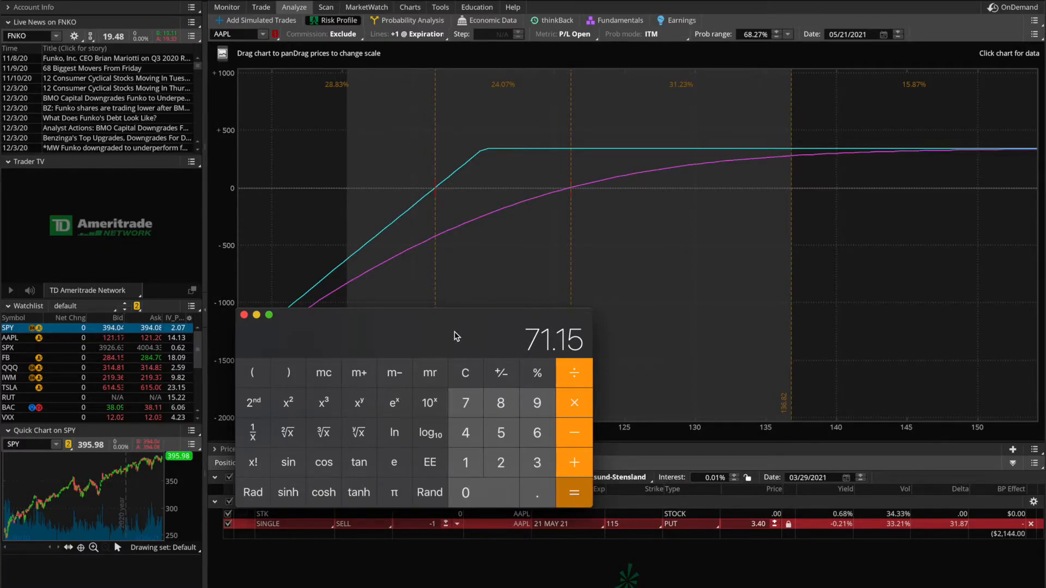
{"action": "mouse_move", "coordinate": [437, 205]}
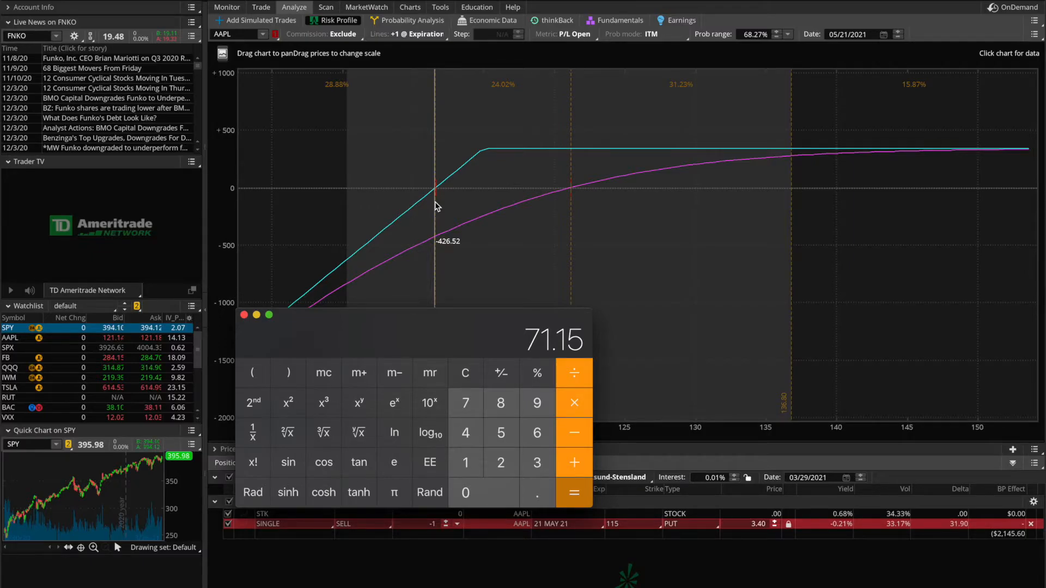
{"action": "left_click", "coordinate": [244, 315]}
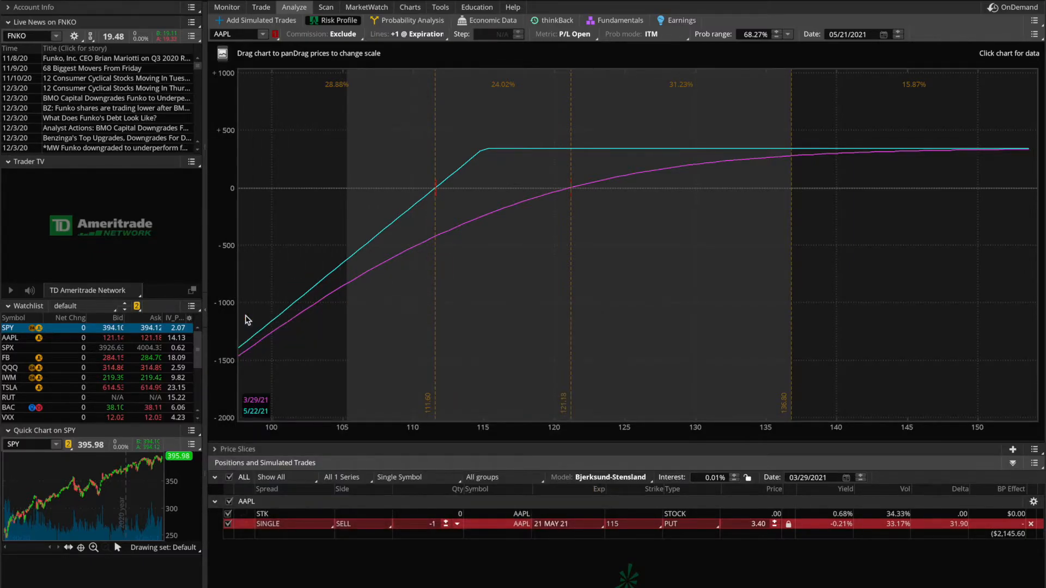
Step: Return to the Trade page showing the AAPL 21 MAY 21 option chain
{"action": "left_click", "coordinate": [261, 7]}
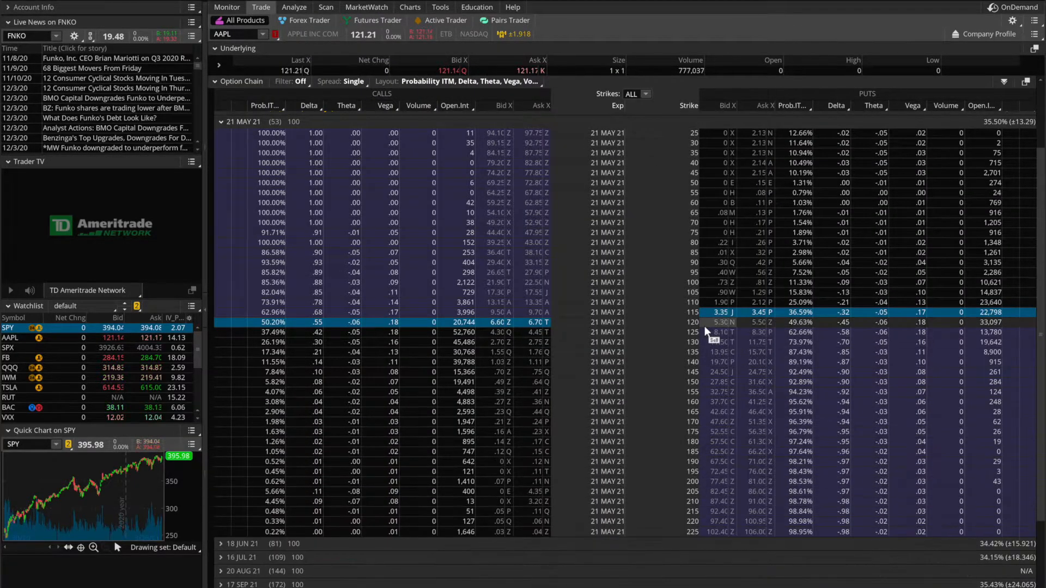
{"action": "mouse_move", "coordinate": [630, 302]}
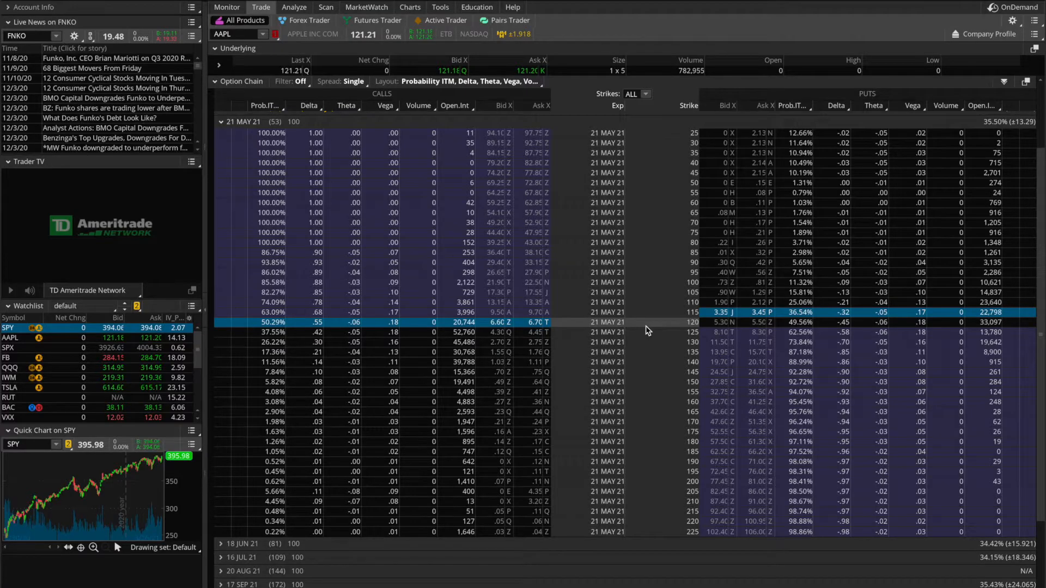
{"action": "mouse_move", "coordinate": [644, 346]}
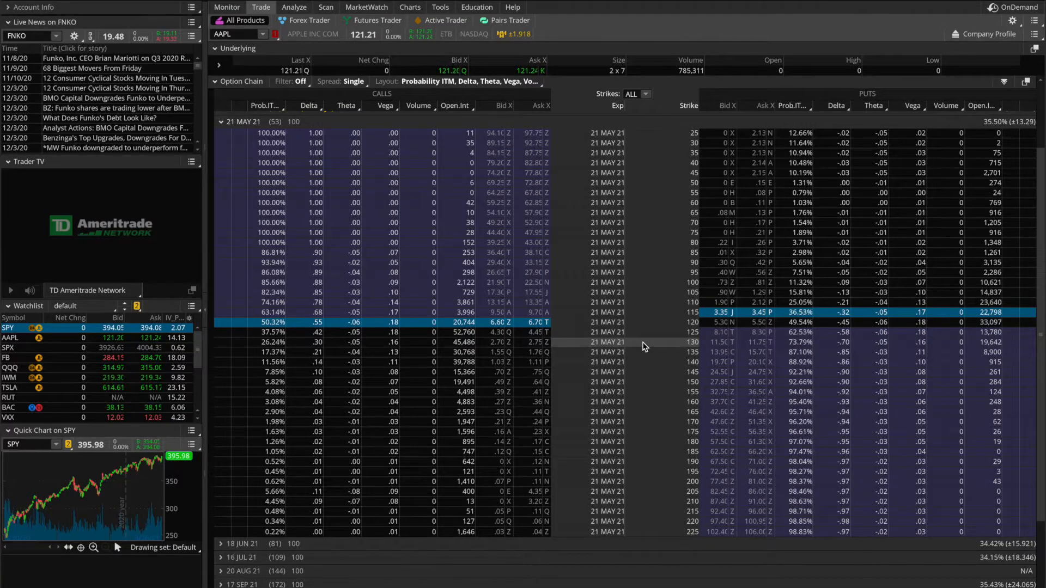
Step: Bring up the trade actions menu for the AAPL 21 May 21 120 call
{"action": "right_click", "coordinate": [370, 322]}
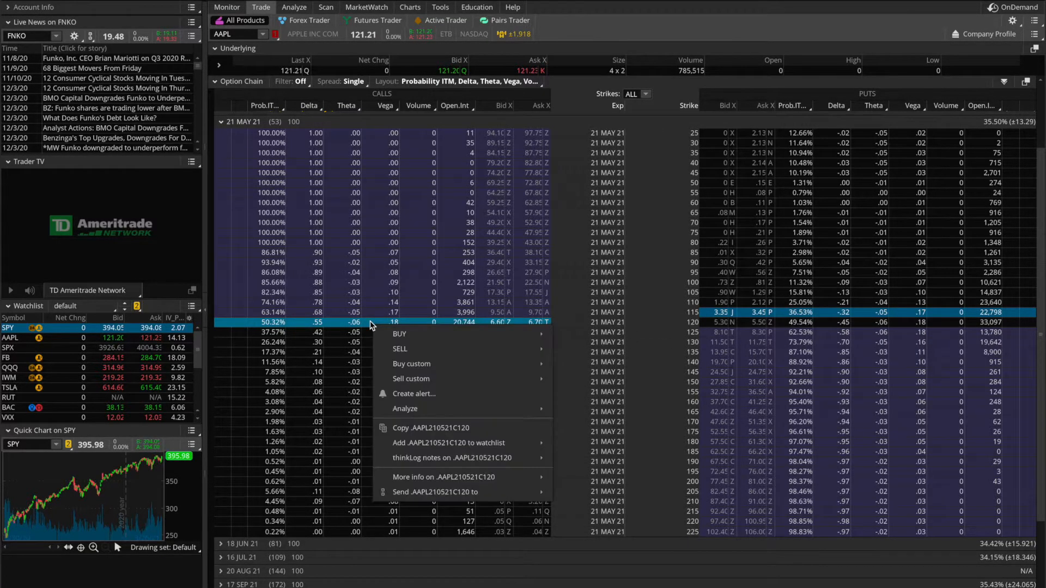
{"action": "mouse_move", "coordinate": [398, 333]}
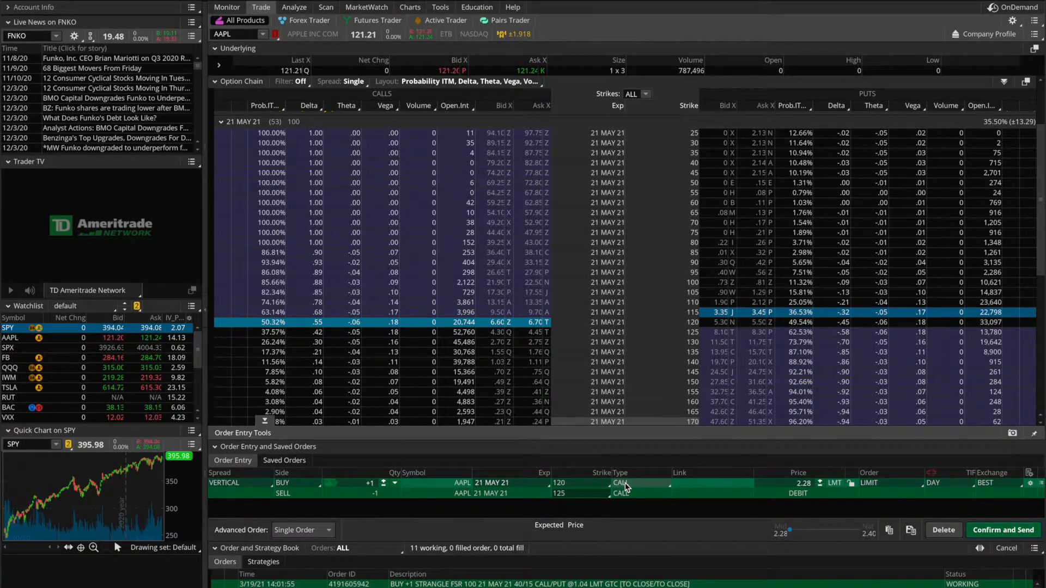
{"action": "mouse_move", "coordinate": [374, 493]}
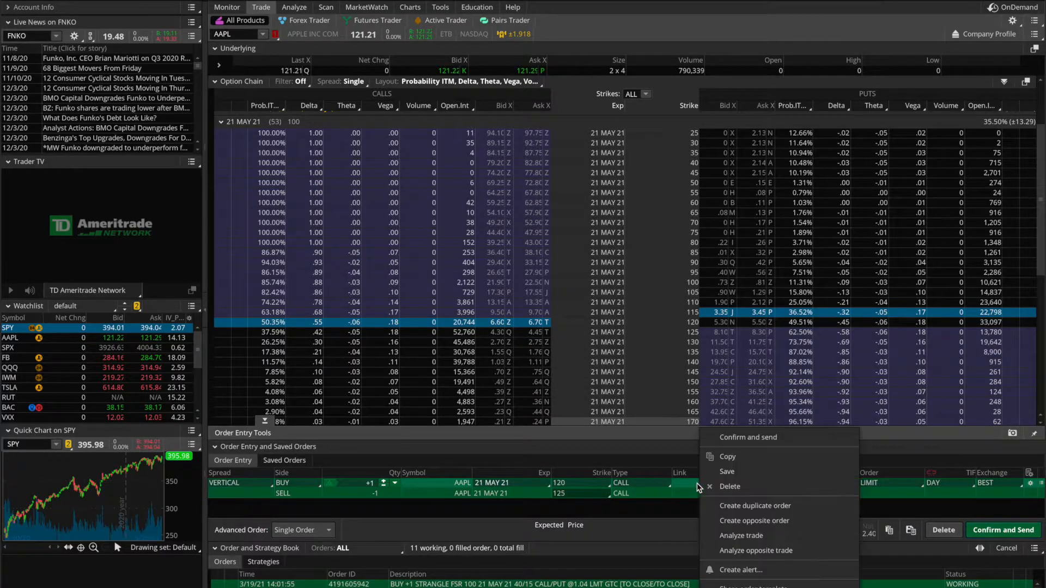
{"action": "left_click", "coordinate": [740, 535]}
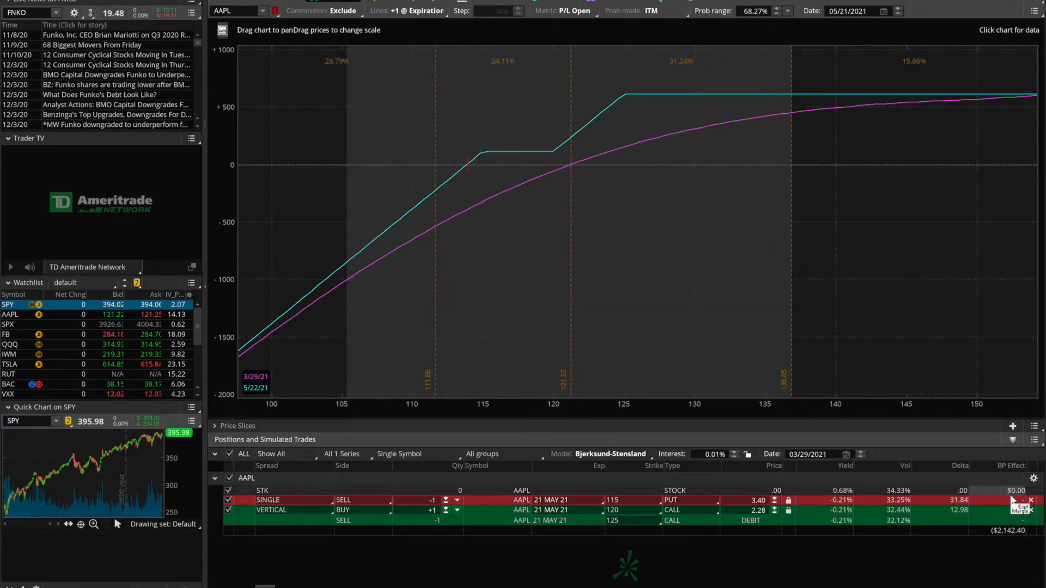
{"action": "left_click", "coordinate": [1030, 501]}
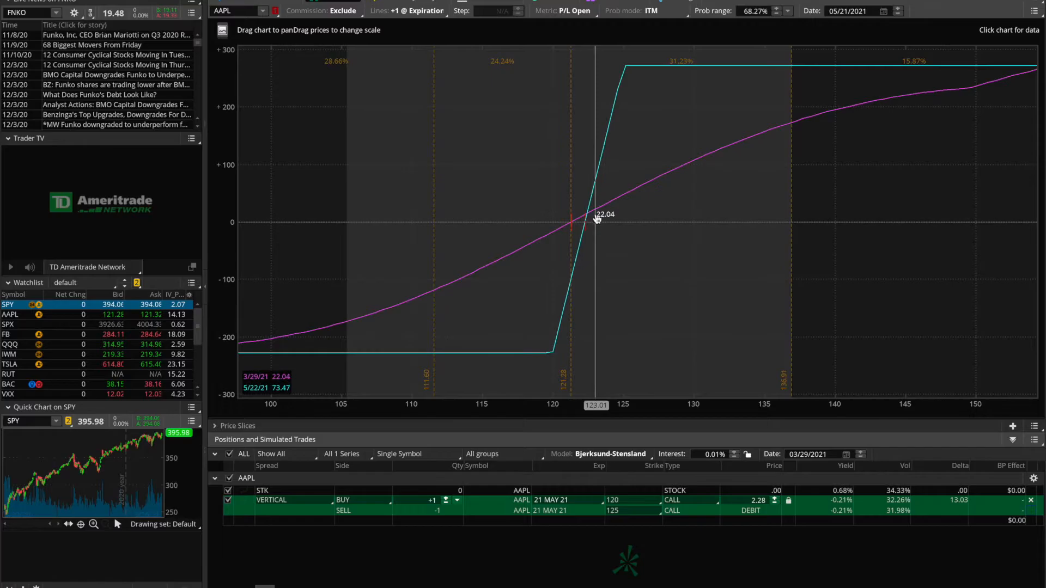
{"action": "mouse_move", "coordinate": [598, 225]}
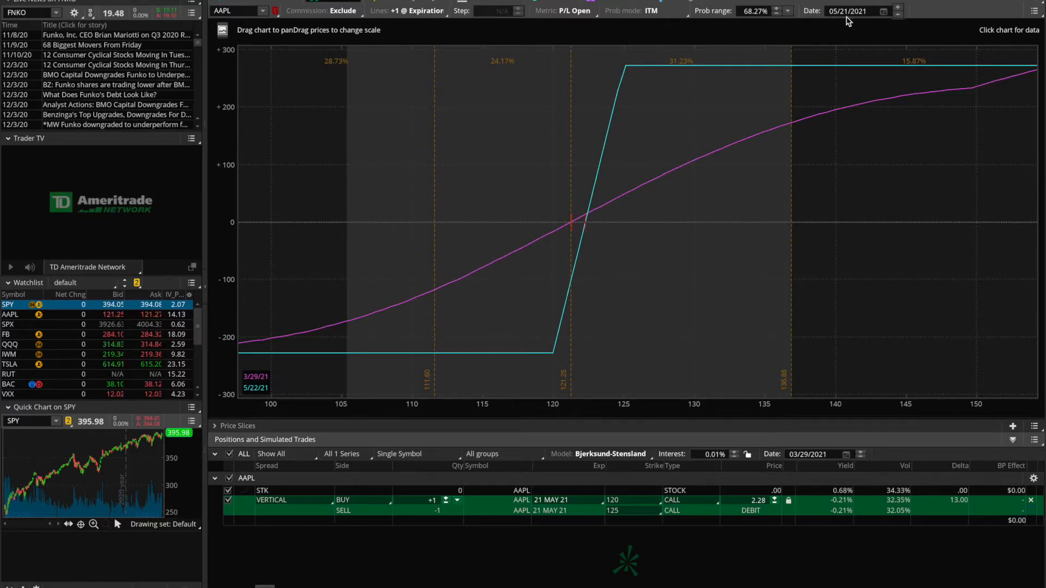
{"action": "mouse_move", "coordinate": [664, 125]}
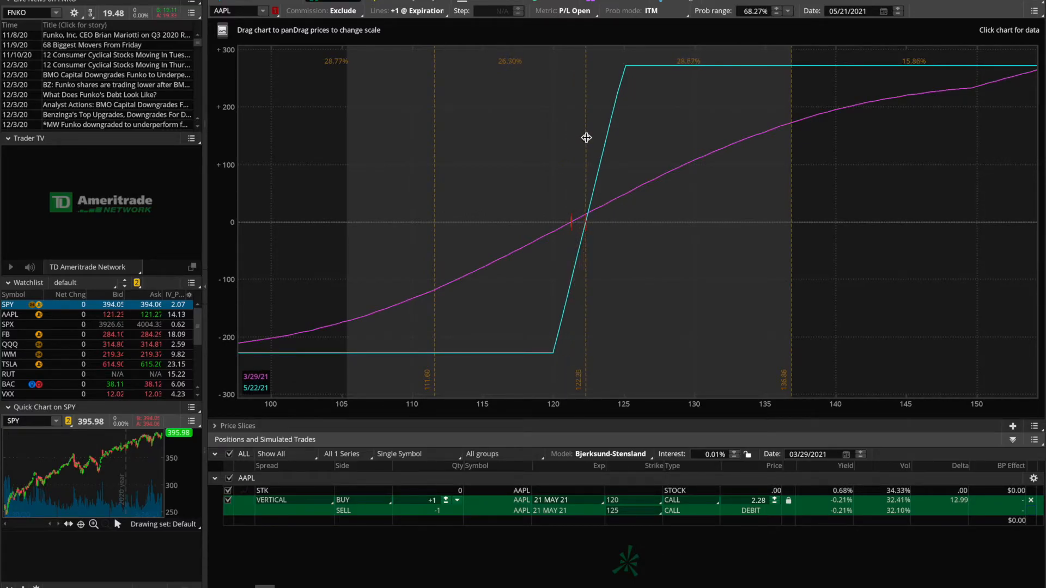
{"action": "mouse_move", "coordinate": [586, 138]}
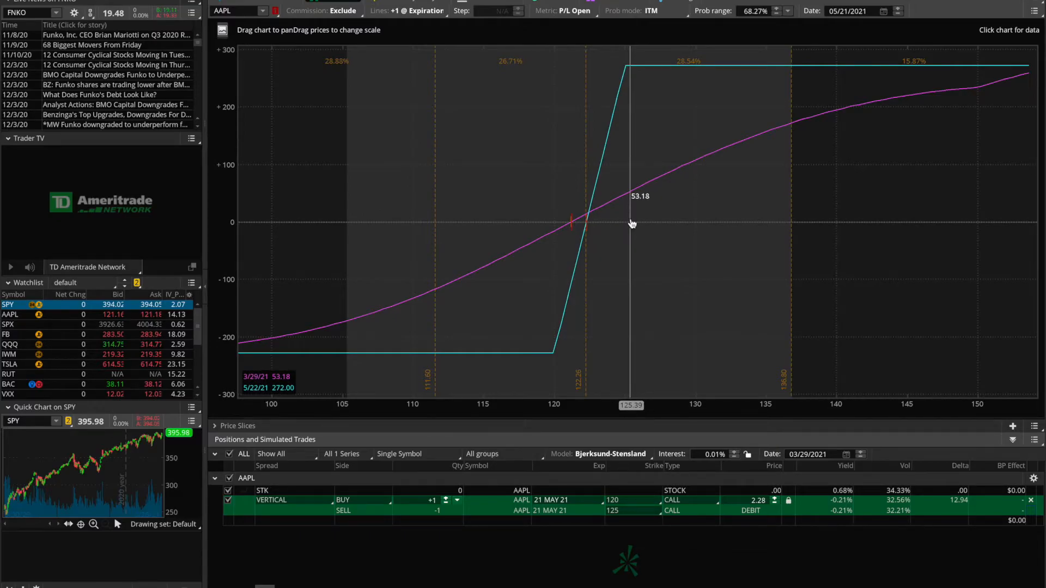
{"action": "mouse_move", "coordinate": [862, 64]}
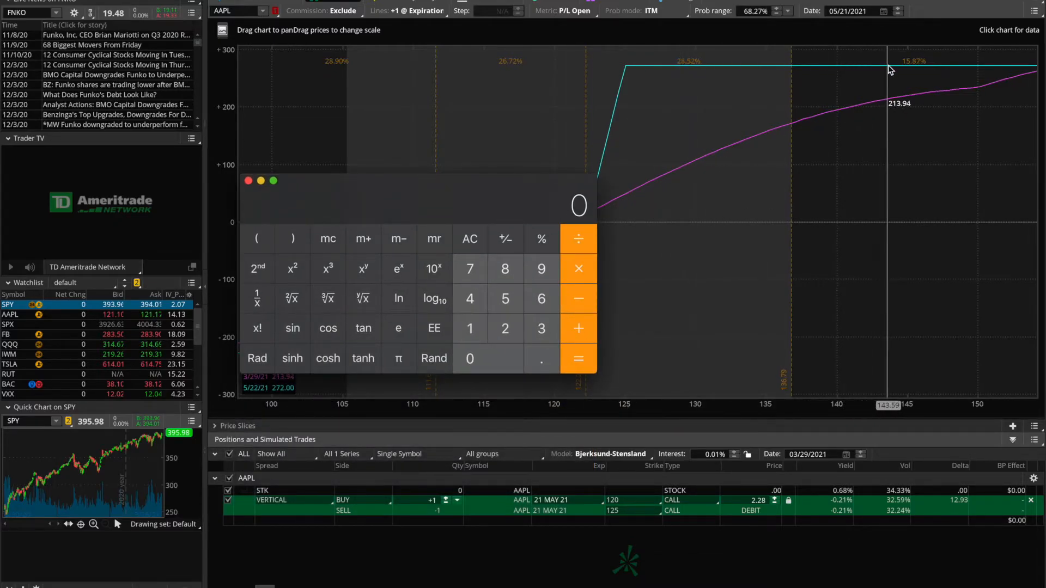
Step: Total the profit-zone probabilities 15.87 + 28.52 to 44.39 and return to the option chain
{"action": "left_click", "coordinate": [505, 327]}
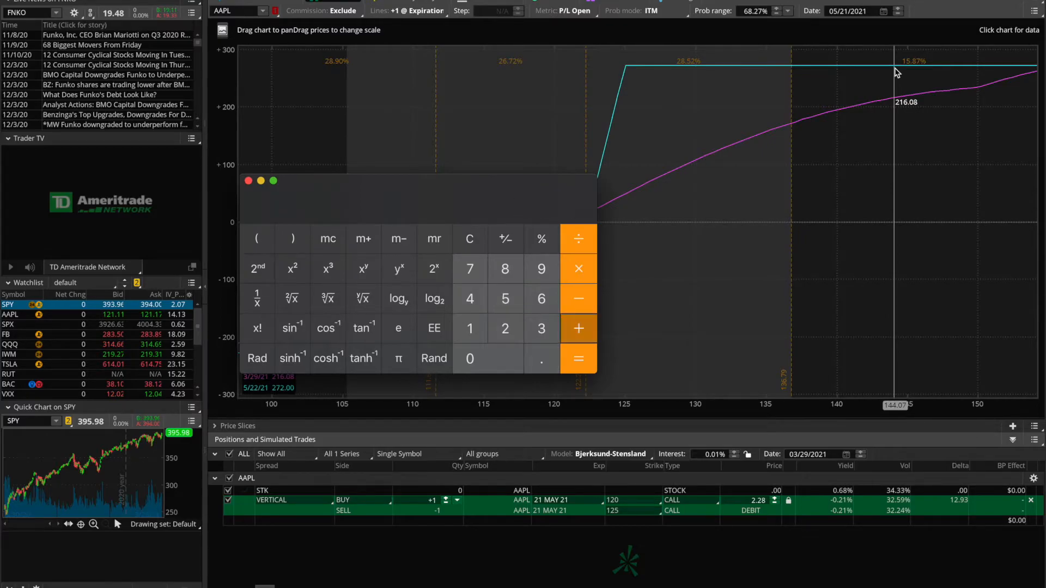
{"action": "left_click", "coordinate": [578, 327]}
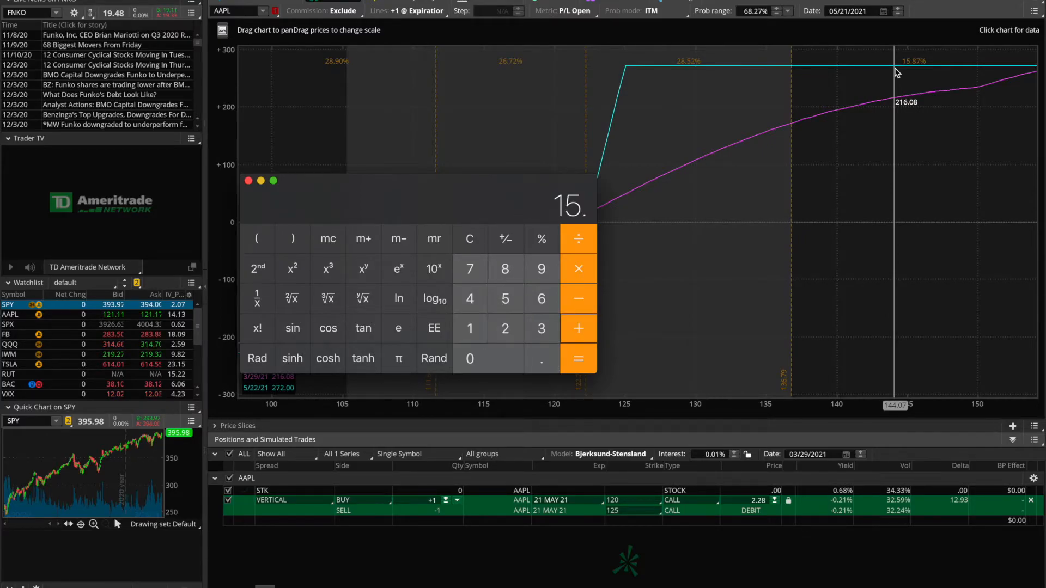
{"action": "left_click", "coordinate": [577, 359]}
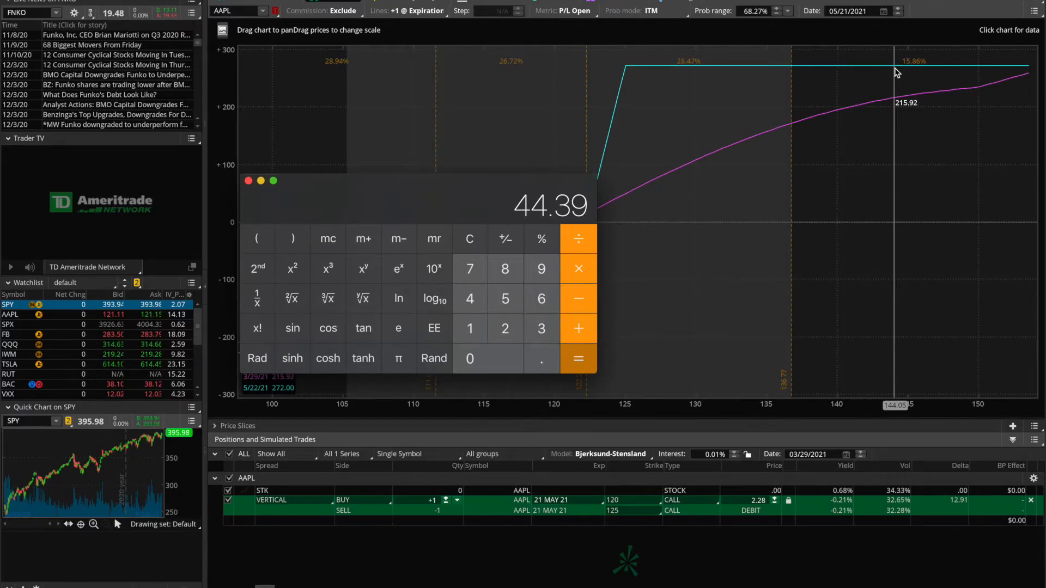
{"action": "left_click", "coordinate": [247, 181]}
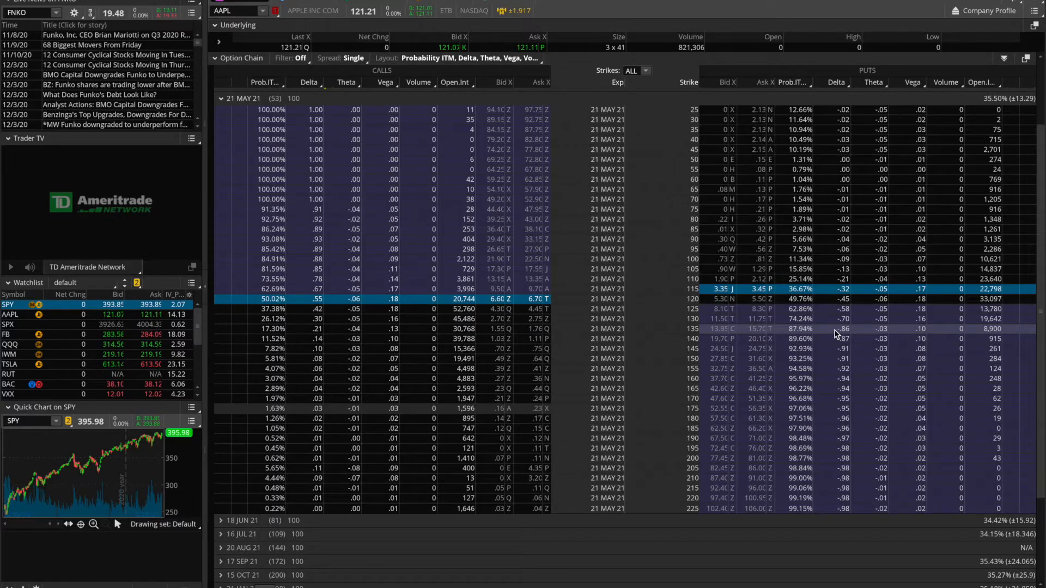
{"action": "mouse_move", "coordinate": [407, 410]}
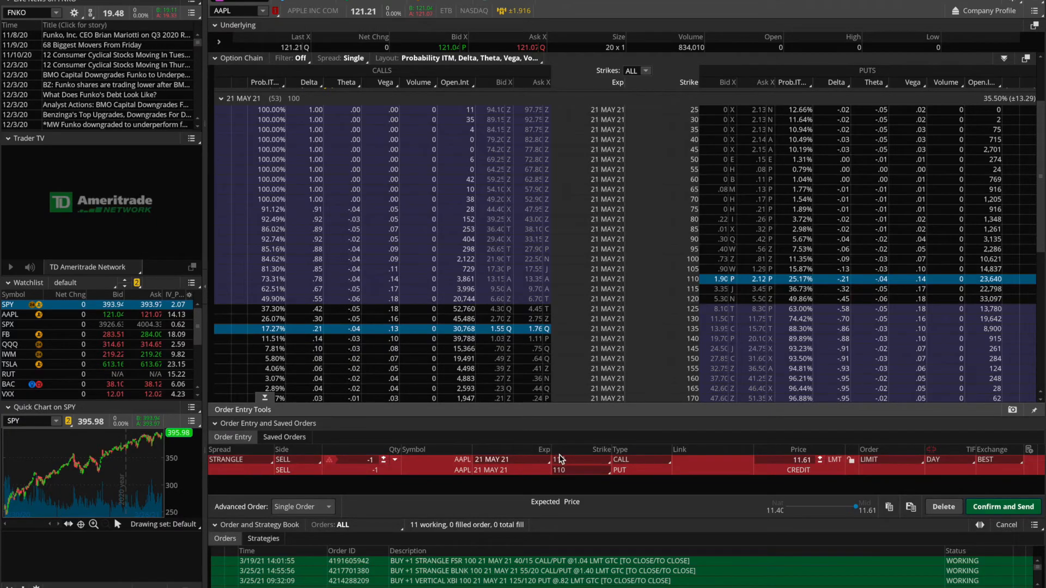
Step: Change the strangle order's call strike to 135
{"action": "left_click", "coordinate": [561, 459]}
{"action": "type", "text": "135"}
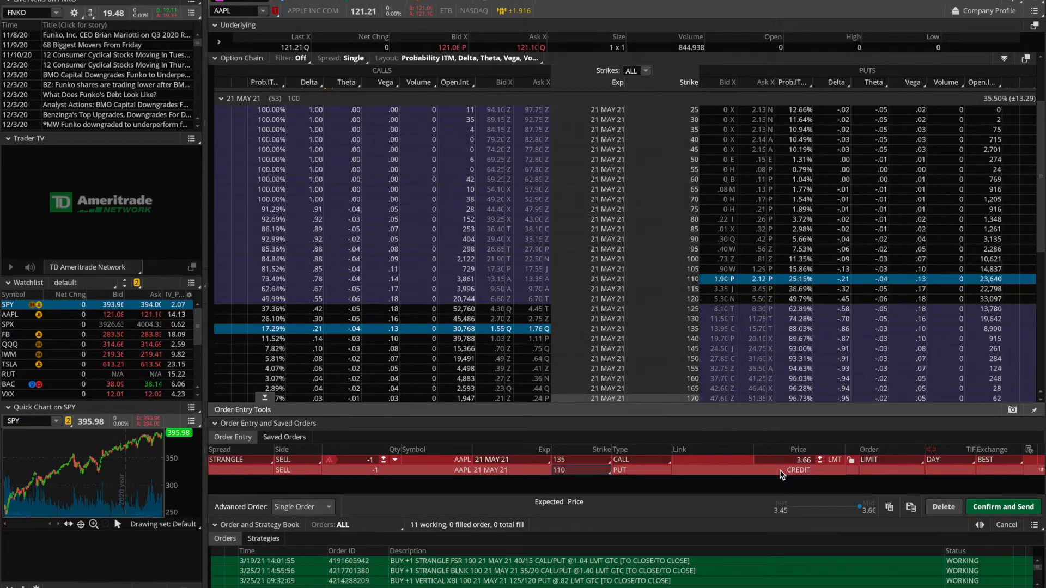
{"action": "mouse_move", "coordinate": [804, 475]}
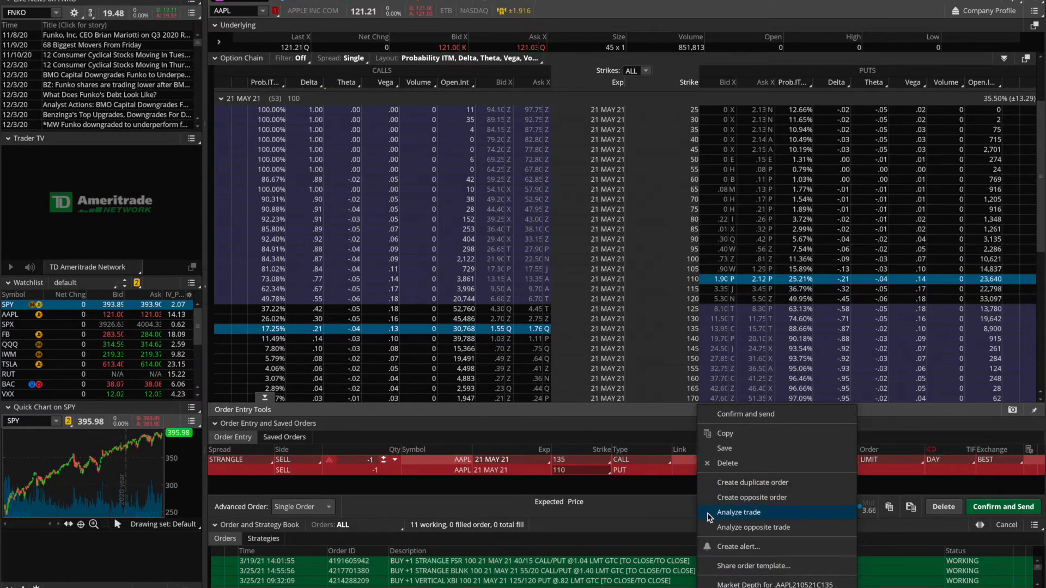
Step: Analyze the short 135/110 AAPL strangle order in Risk Profile
{"action": "left_click", "coordinate": [737, 512]}
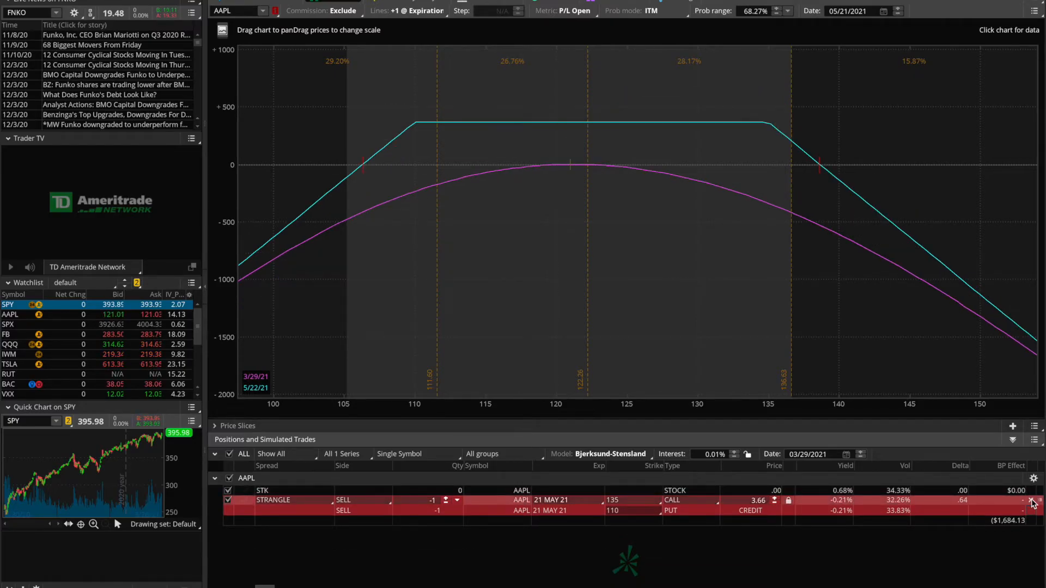
{"action": "mouse_move", "coordinate": [827, 165]}
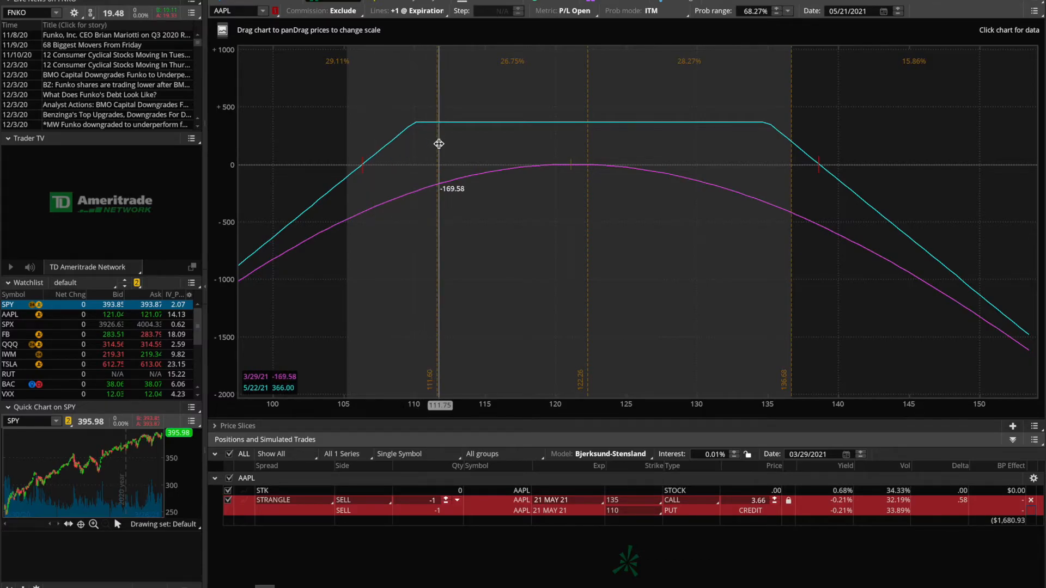
Step: Move the probability boundaries to the strangle breakevens, 106.38 and 138.64
{"action": "left_click_drag", "start_coordinate": [439, 144], "coordinate": [808, 149]}
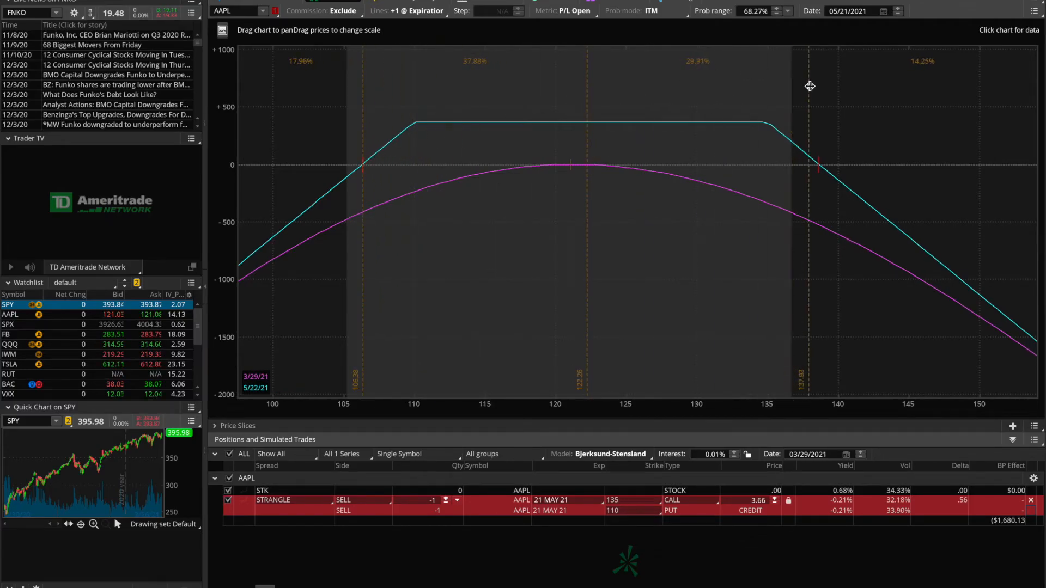
{"action": "mouse_move", "coordinate": [819, 87]}
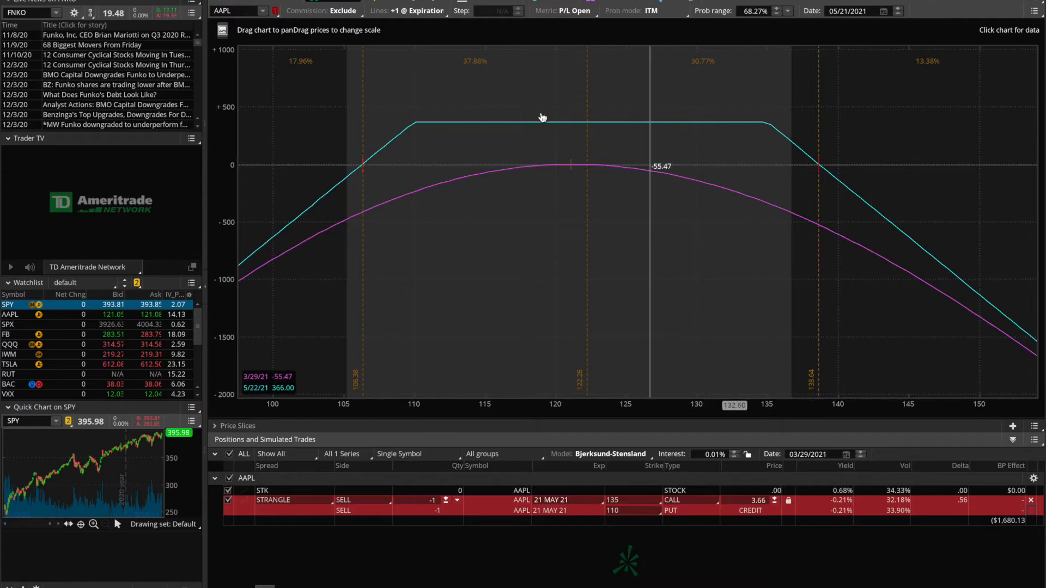
{"action": "mouse_move", "coordinate": [274, 126]}
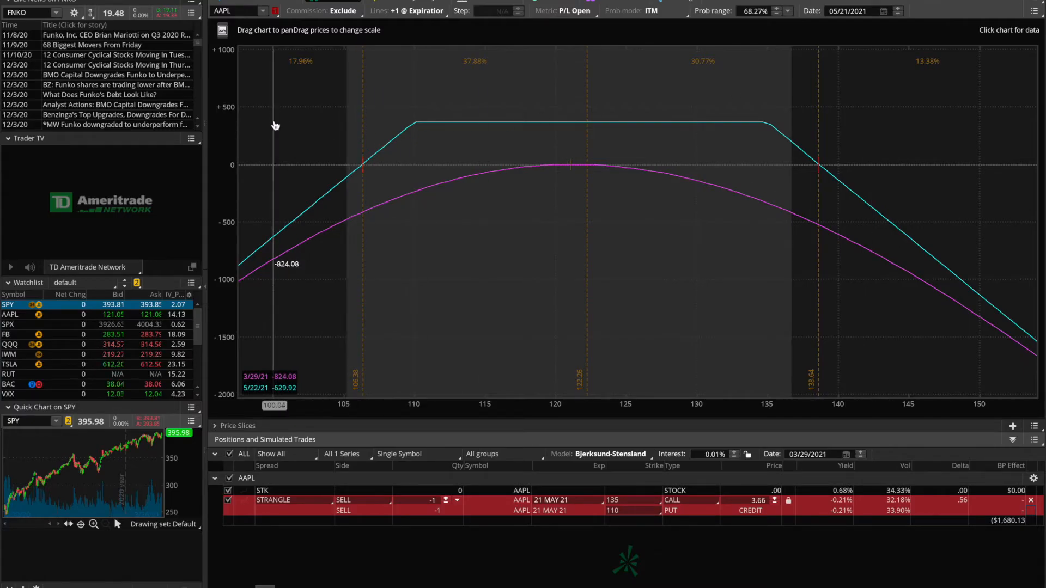
{"action": "mouse_move", "coordinate": [581, 92]}
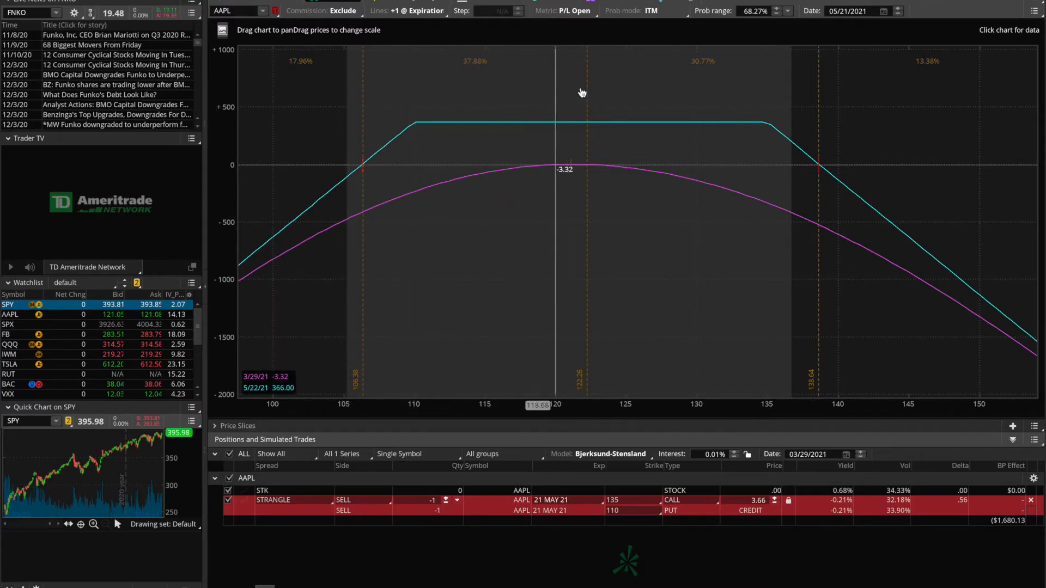
{"action": "left_click_drag", "start_coordinate": [553, 89], "coordinate": [761, 90]}
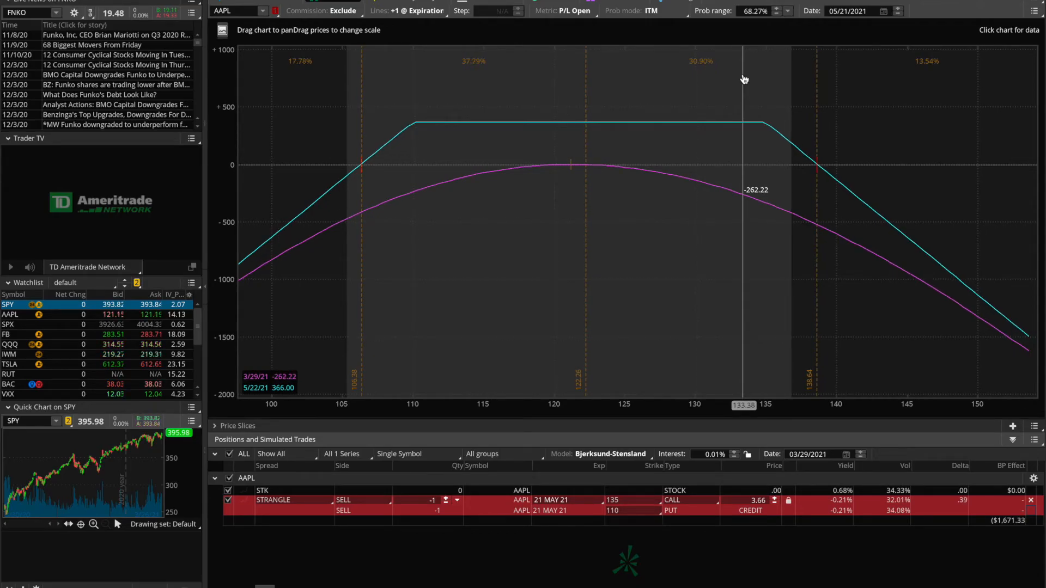
{"action": "mouse_move", "coordinate": [484, 71]}
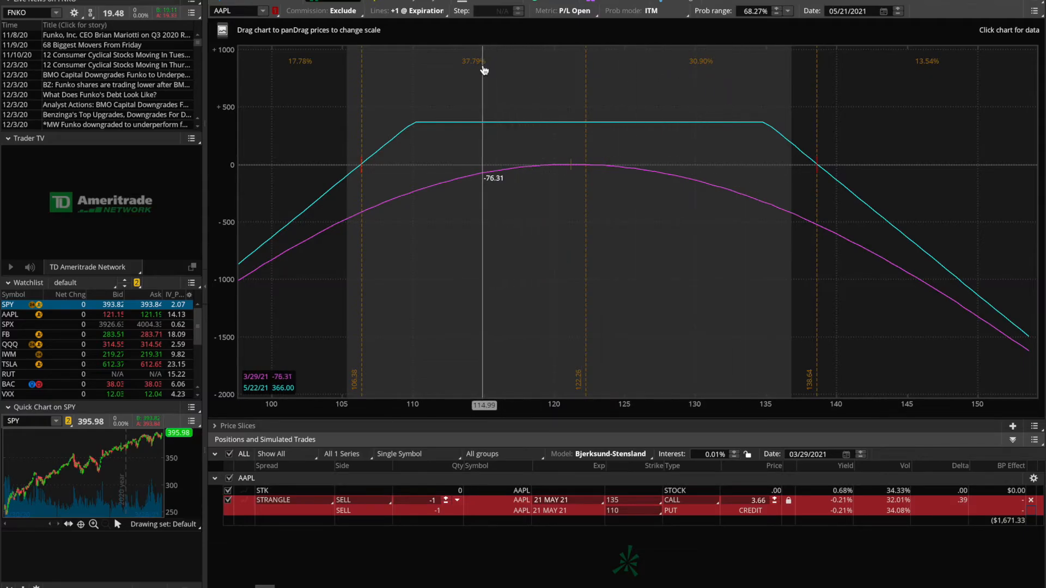
{"action": "mouse_move", "coordinate": [486, 71]}
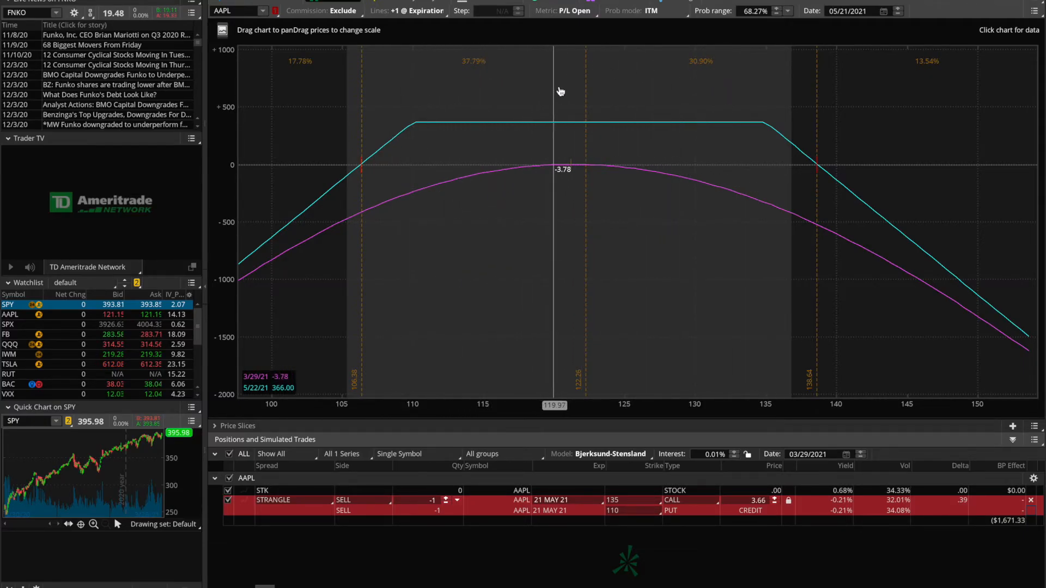
{"action": "mouse_move", "coordinate": [607, 80]}
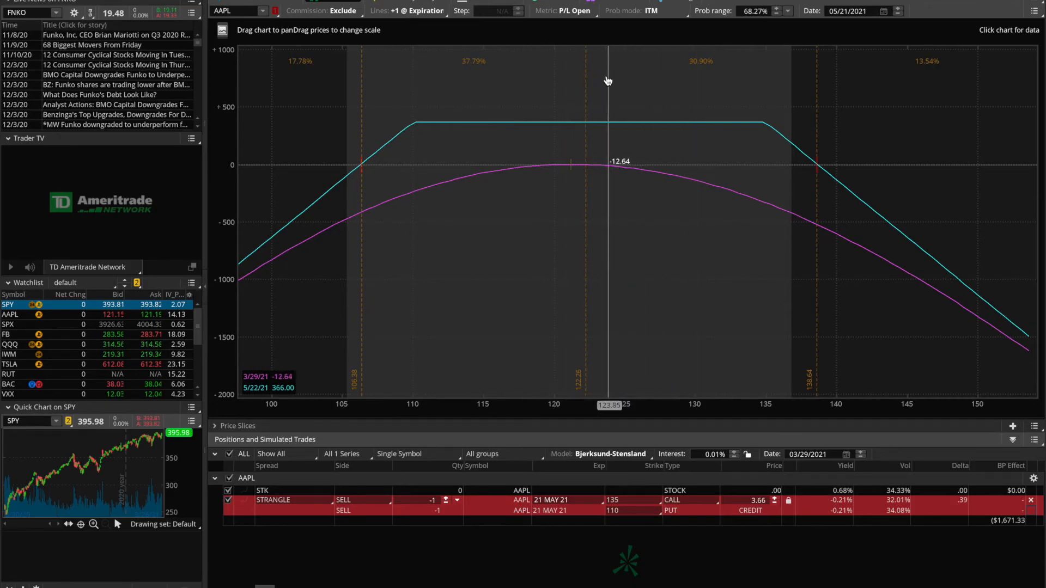
{"action": "mouse_move", "coordinate": [484, 110]}
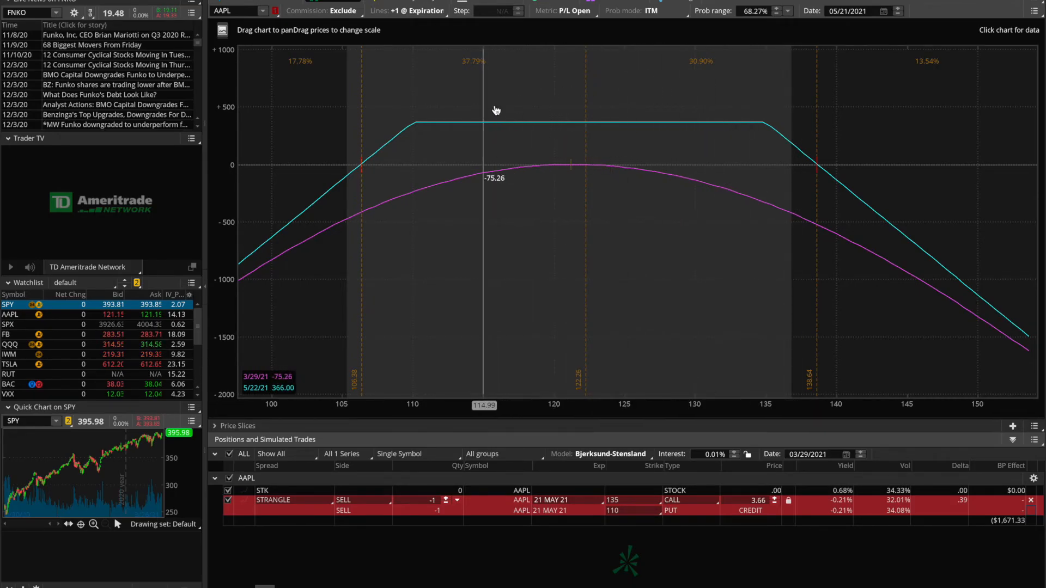
{"action": "mouse_move", "coordinate": [729, 92]}
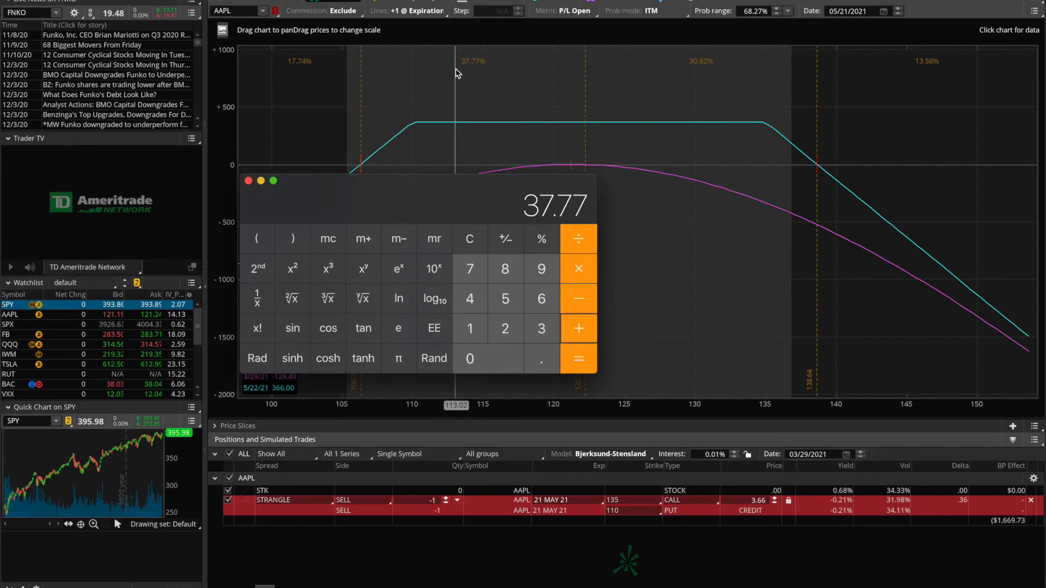
{"action": "mouse_move", "coordinate": [681, 77]}
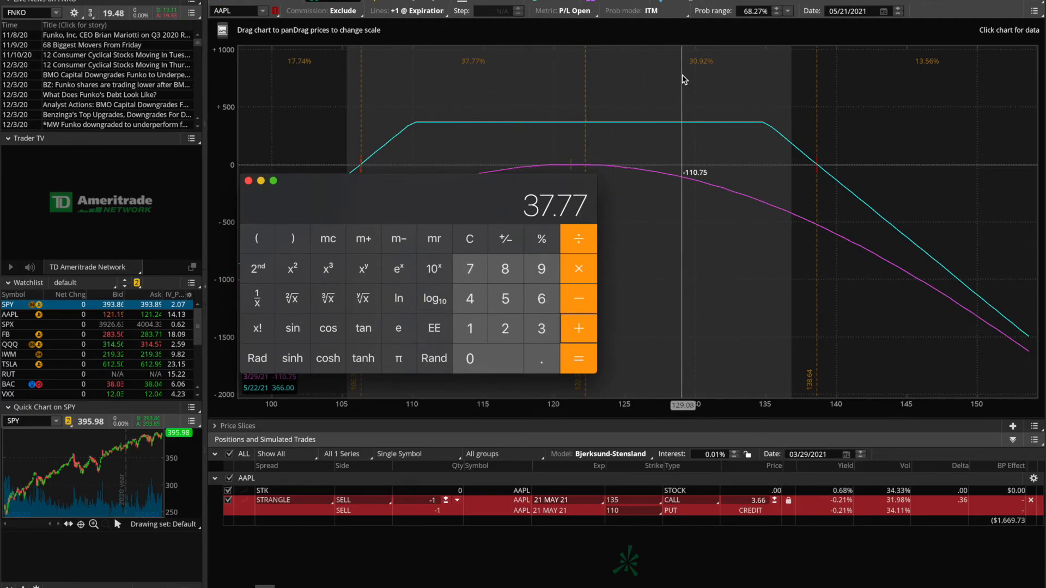
Step: Enter 37.77 in Calculator and add the other profit-zone probability
{"action": "left_click", "coordinate": [577, 359]}
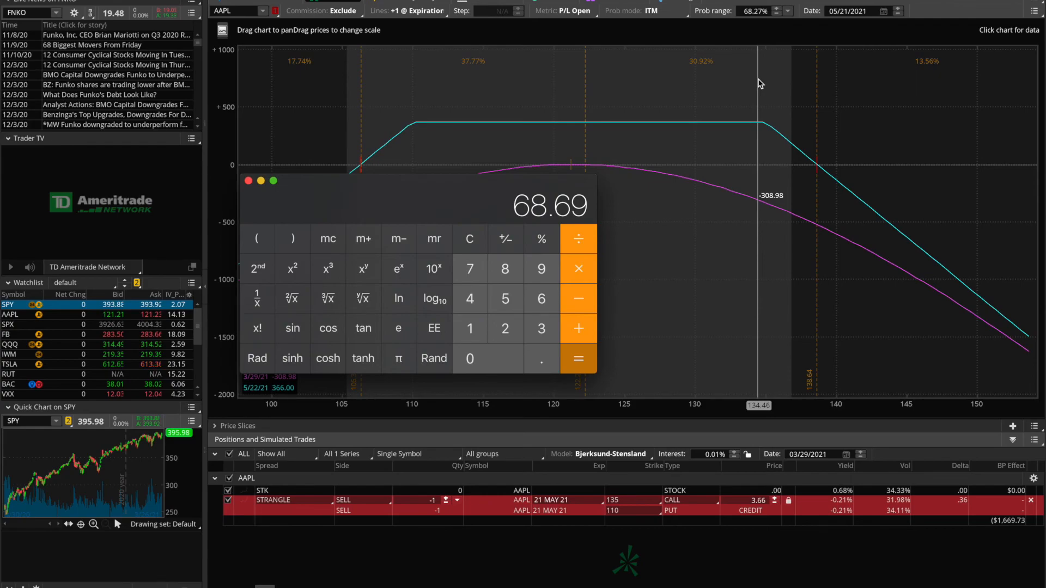
{"action": "mouse_move", "coordinate": [619, 267]}
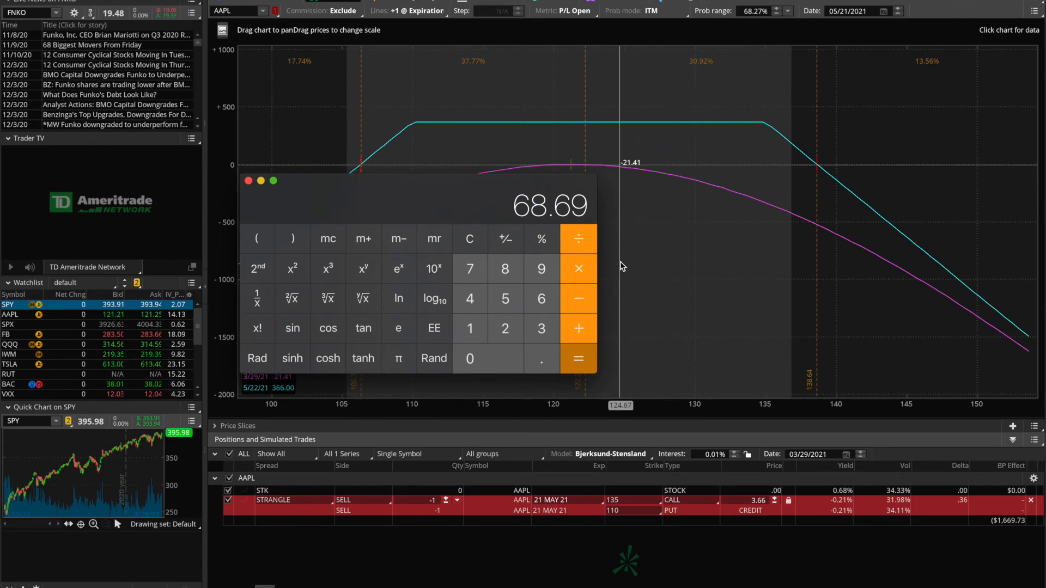